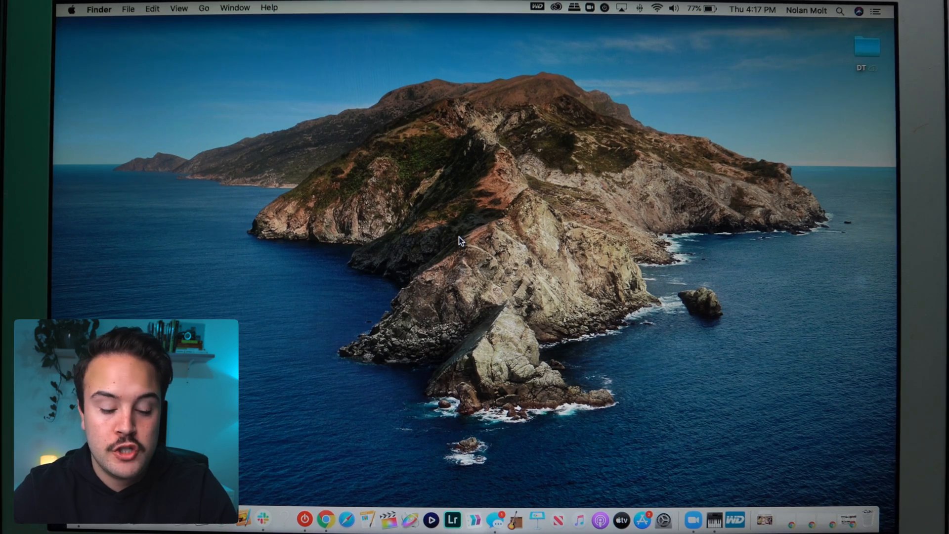
# - Launch QuickTime Player from a Spotlight search, bringing up its open-file dialog on Downloads
pyautogui.press('cmd+space')
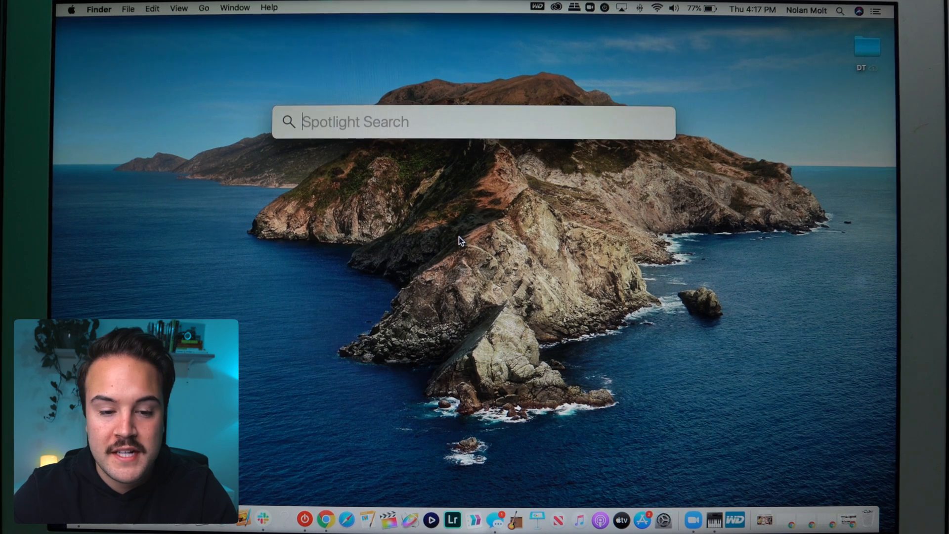
pyautogui.press('escape')
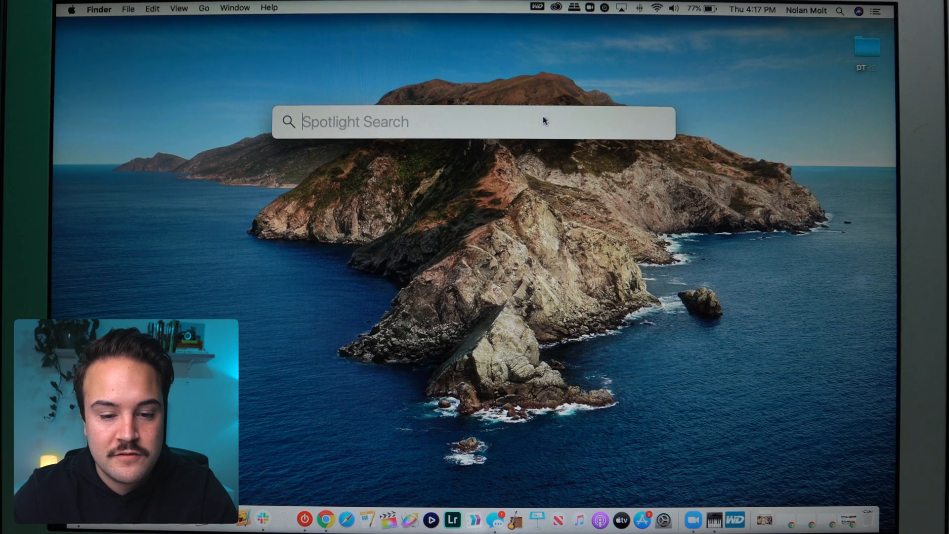
pyautogui.write('quickTime Player')
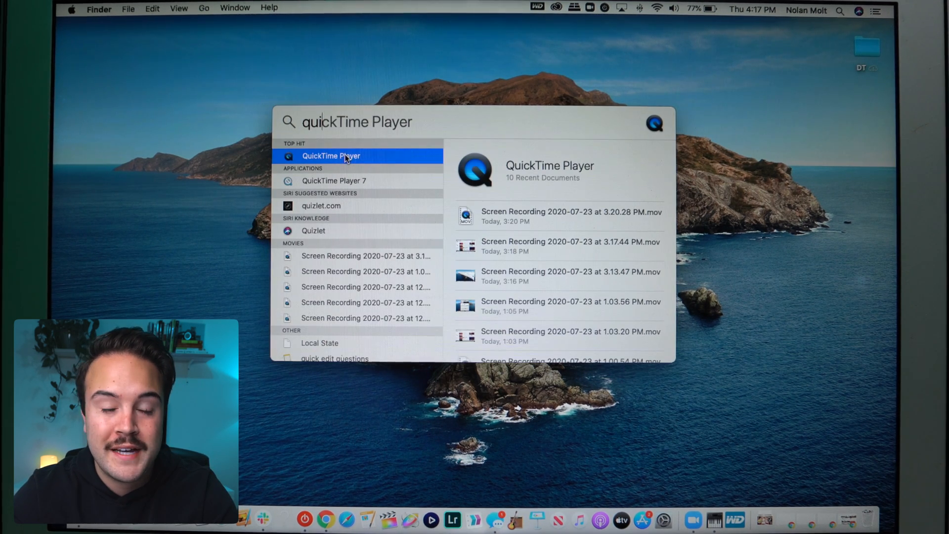
pyautogui.click(331, 155)
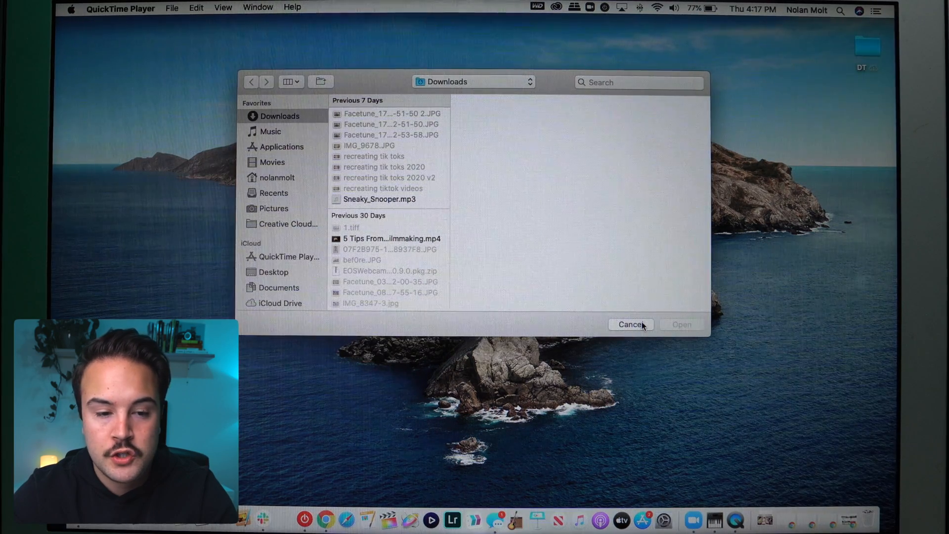
# - Cancel the Open dialog and start a New Screen Recording from the File menu
pyautogui.click(630, 324)
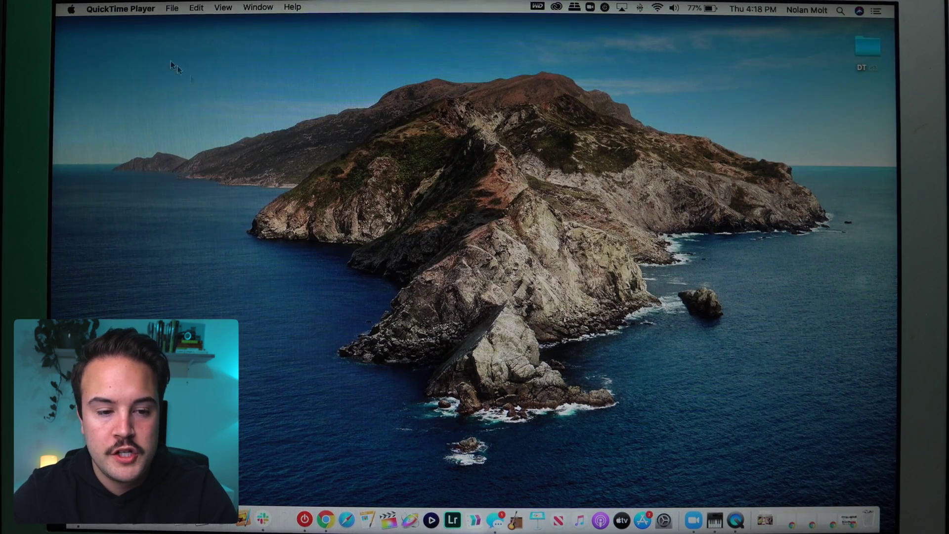
pyautogui.click(172, 7)
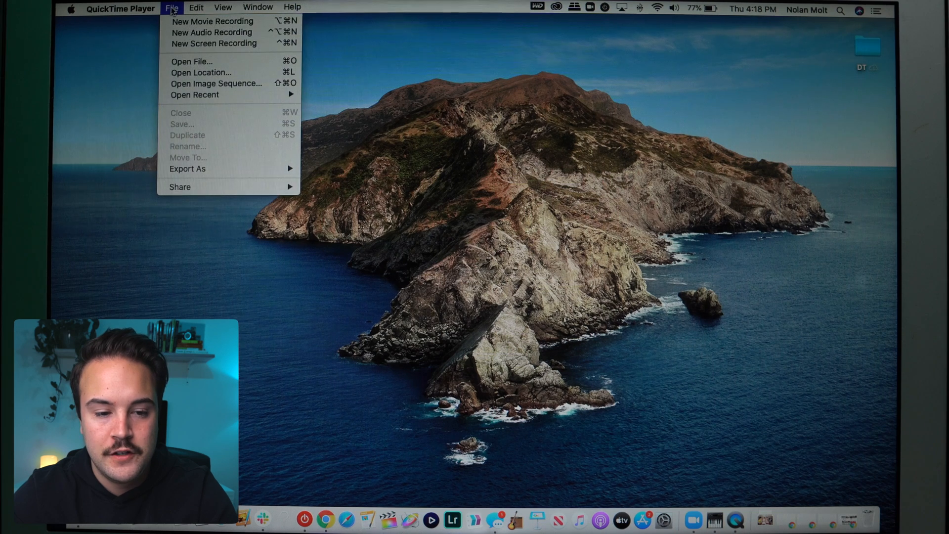
pyautogui.moveTo(213, 43)
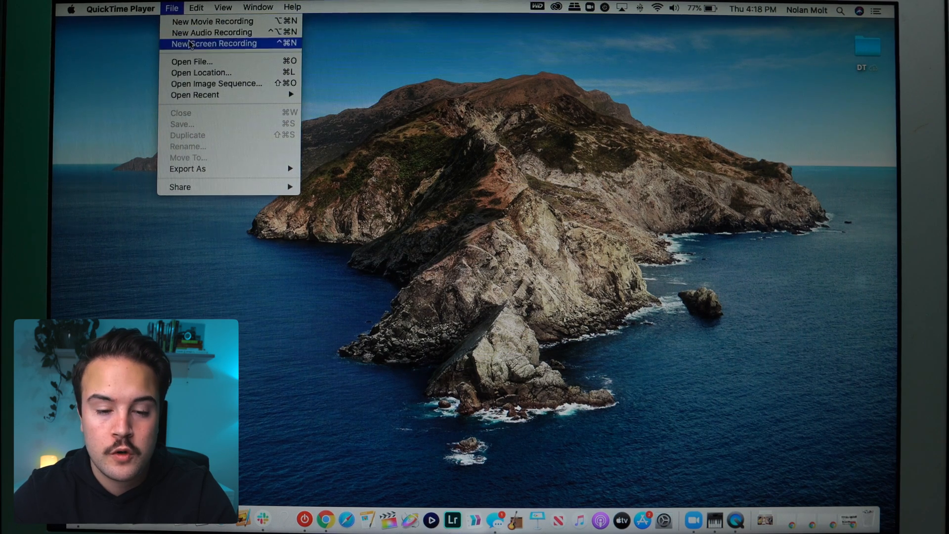
pyautogui.click(213, 43)
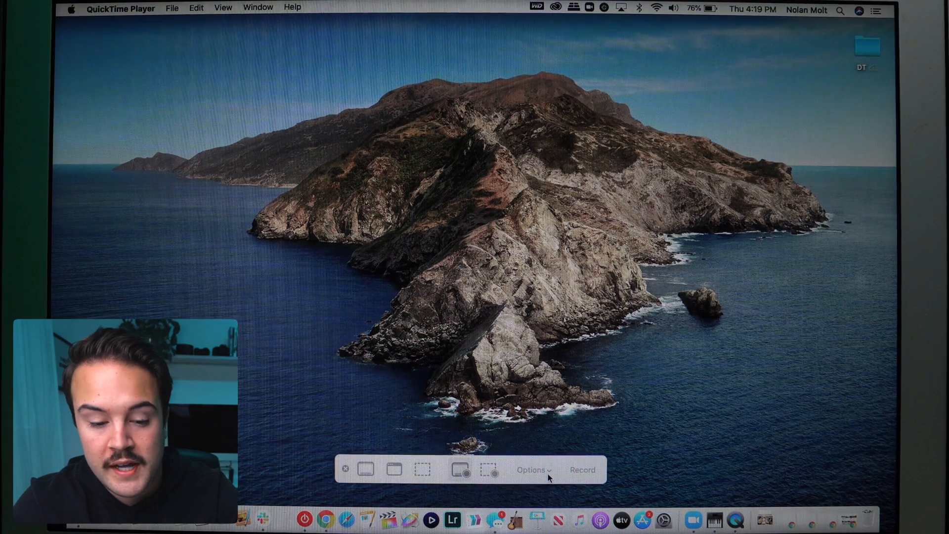
pyautogui.moveTo(422, 469)
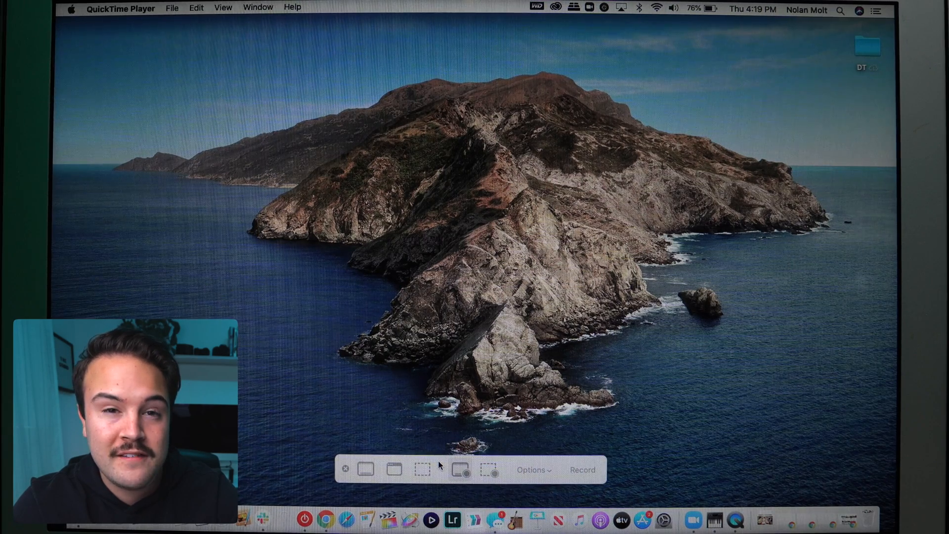
pyautogui.moveTo(489, 471)
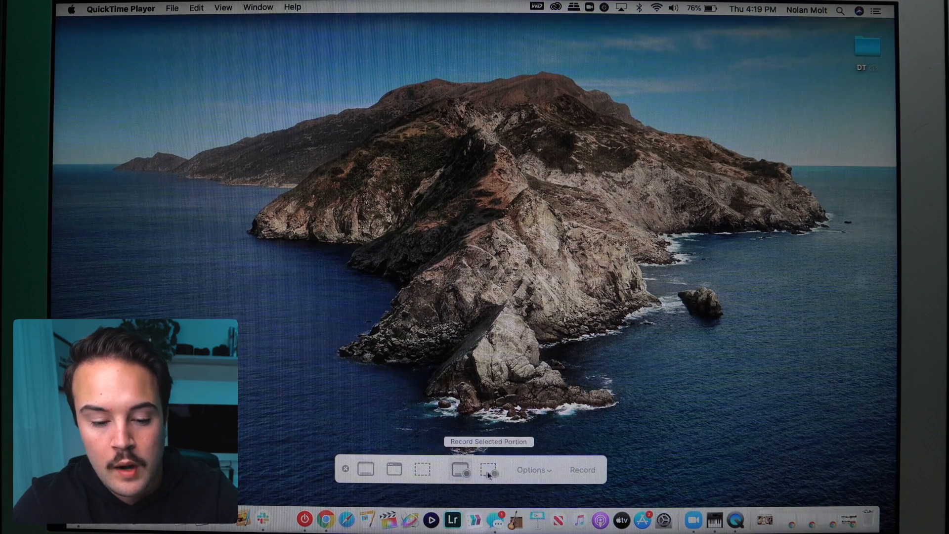
pyautogui.moveTo(459, 470)
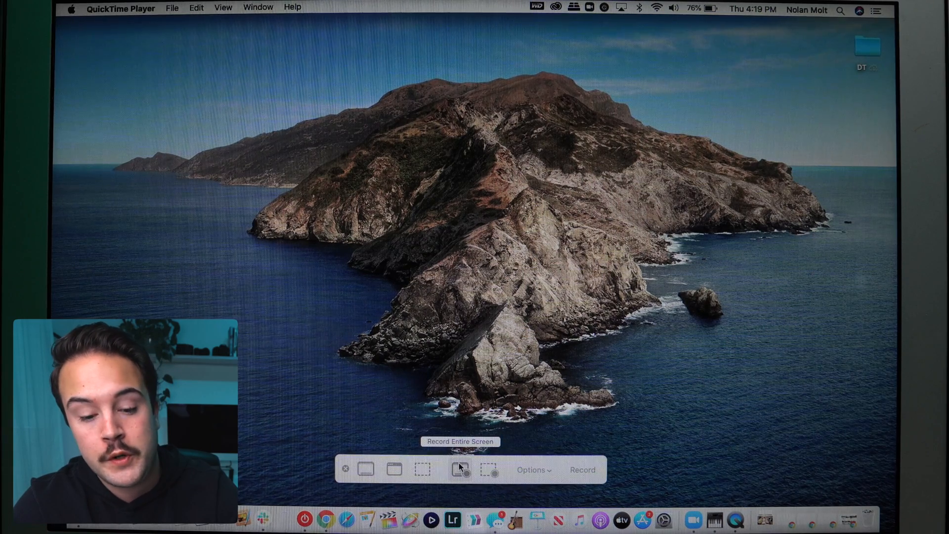
pyautogui.moveTo(489, 470)
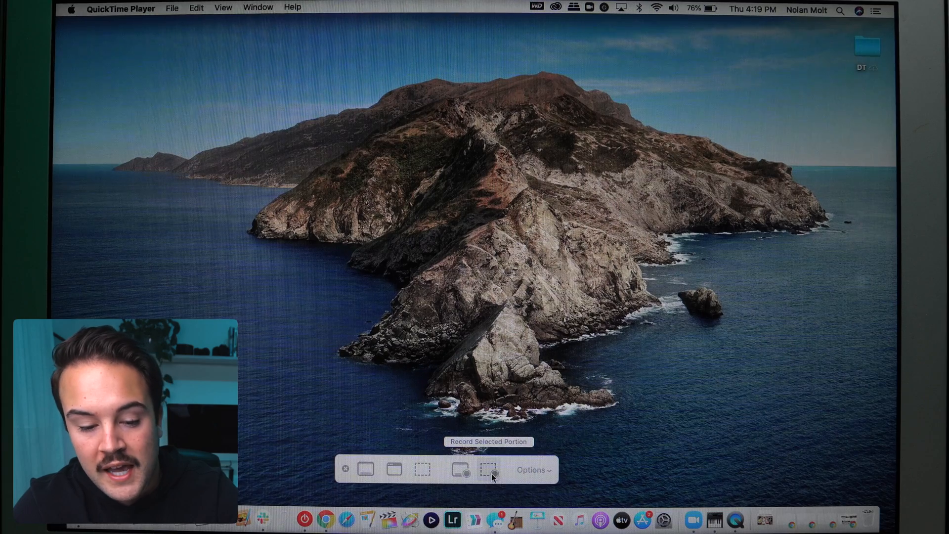
pyautogui.click(490, 469)
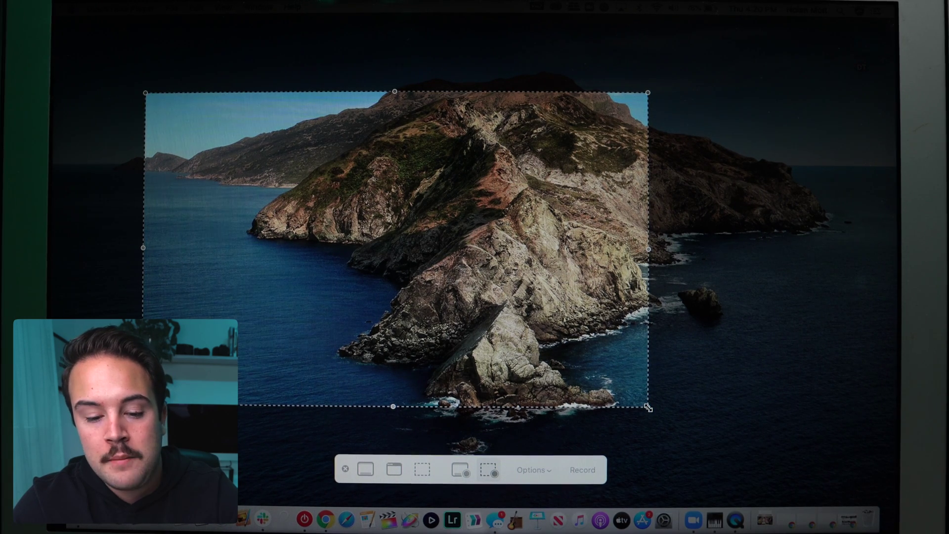
pyautogui.moveTo(458, 469)
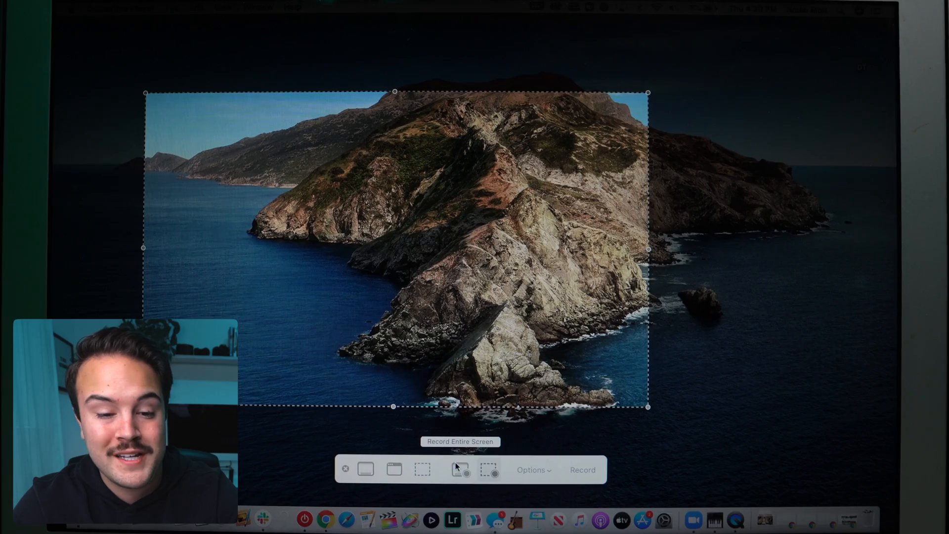
pyautogui.click(459, 469)
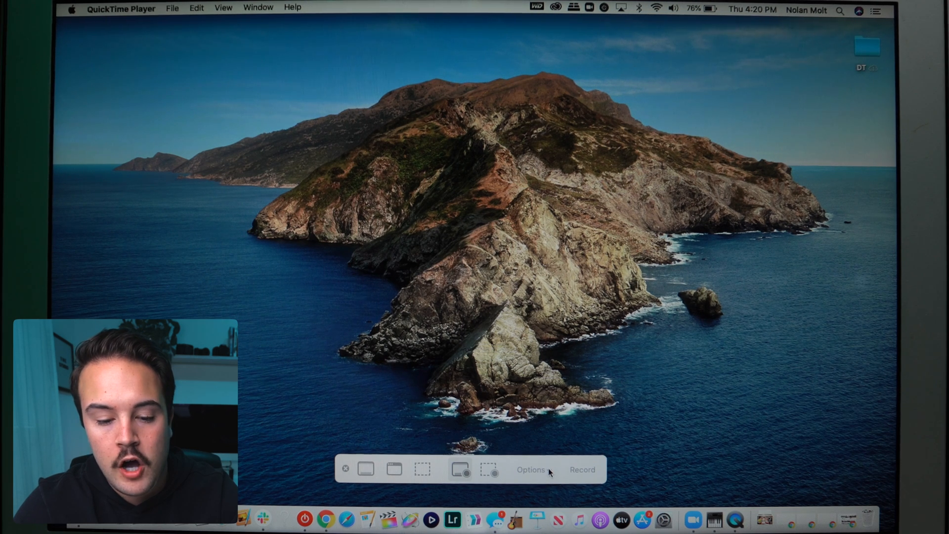
# - Set recording options to save to the Desktop and use the Built-in Microphone
pyautogui.click(530, 469)
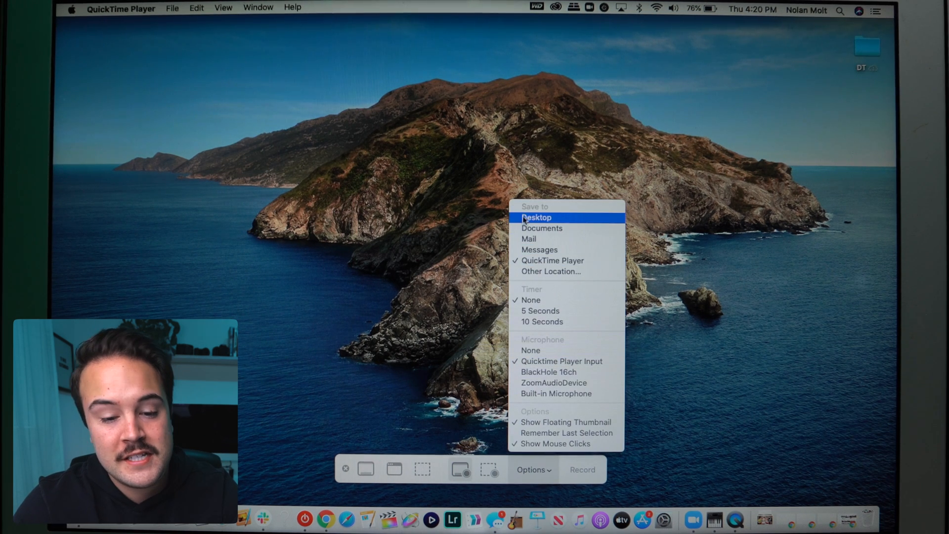
pyautogui.moveTo(543, 207)
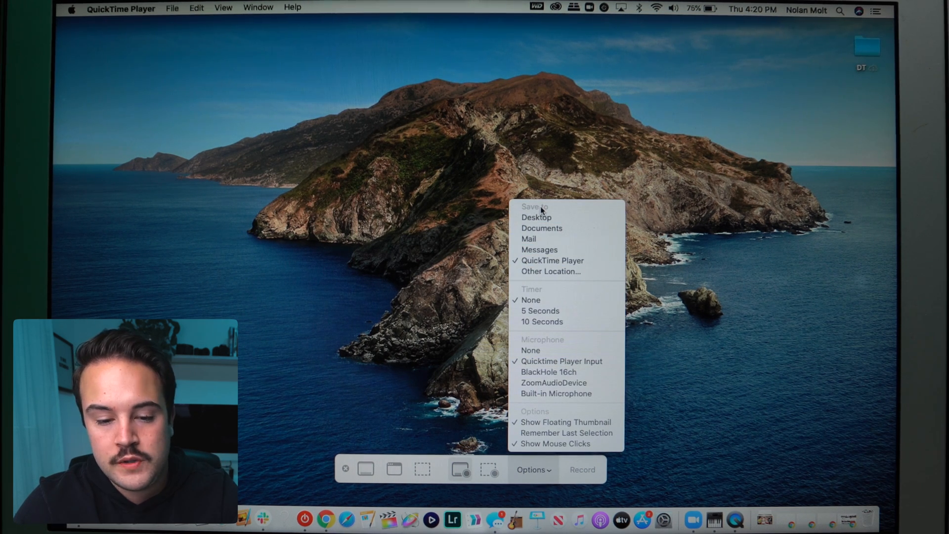
pyautogui.moveTo(536, 217)
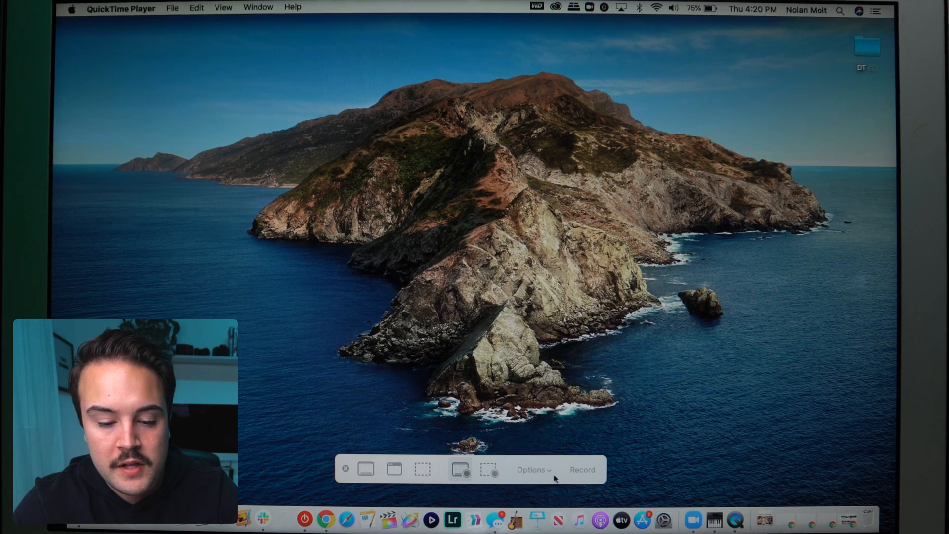
pyautogui.click(533, 469)
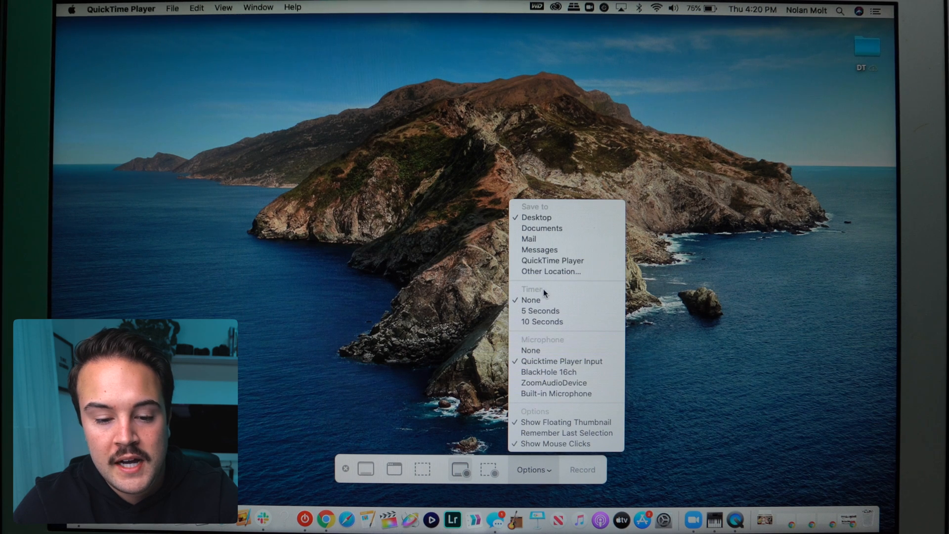
pyautogui.moveTo(540, 300)
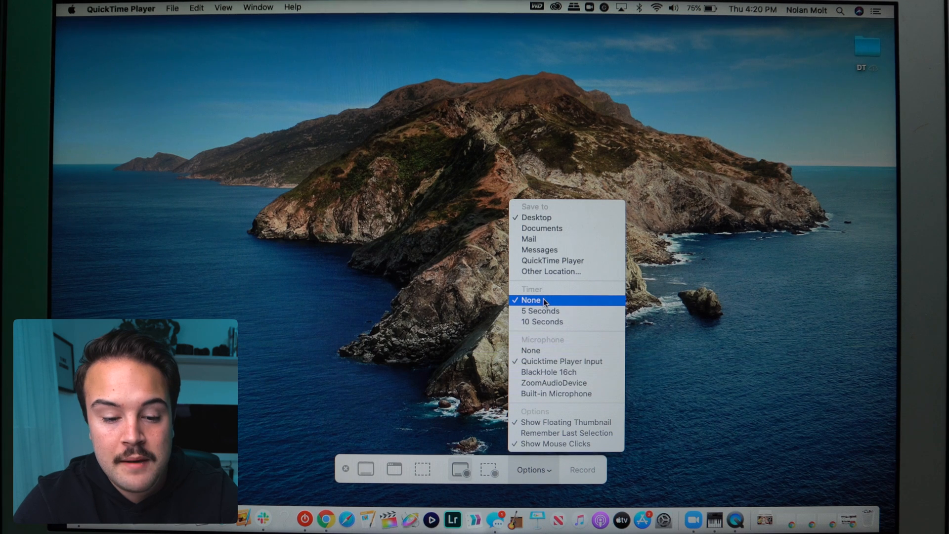
pyautogui.moveTo(552, 346)
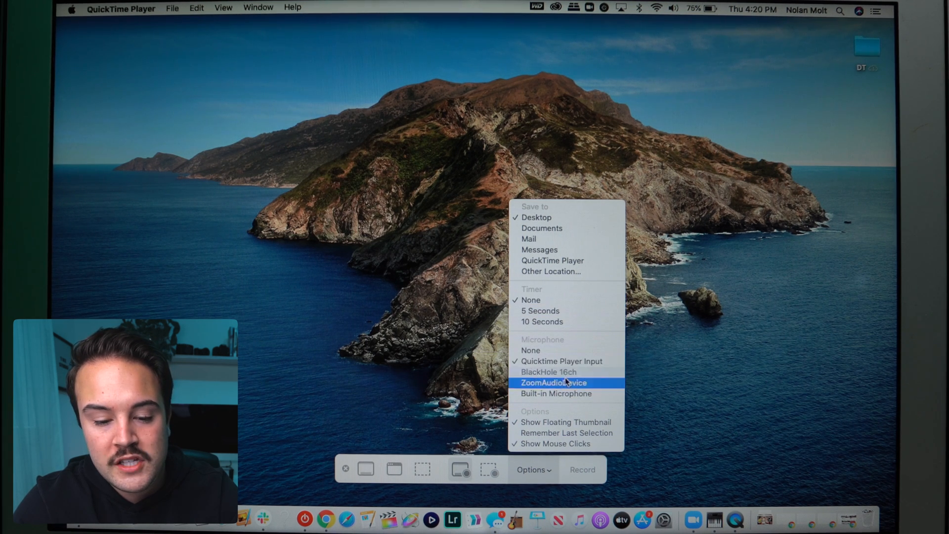
pyautogui.click(552, 382)
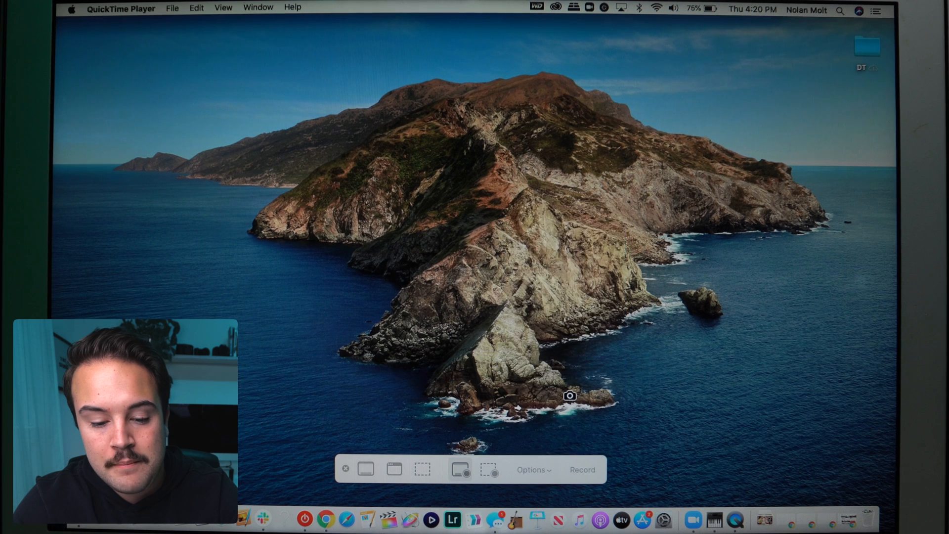
pyautogui.click(532, 469)
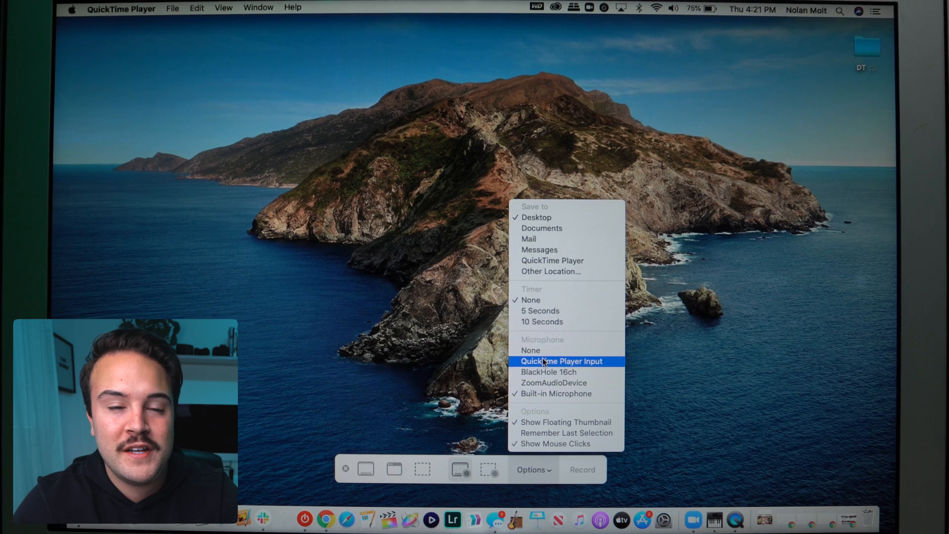
pyautogui.moveTo(547, 372)
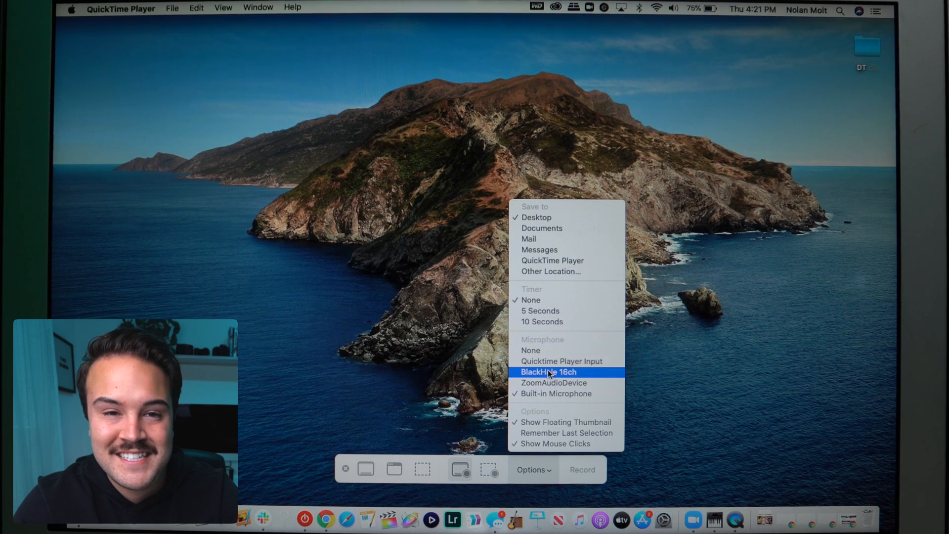
pyautogui.moveTo(561, 361)
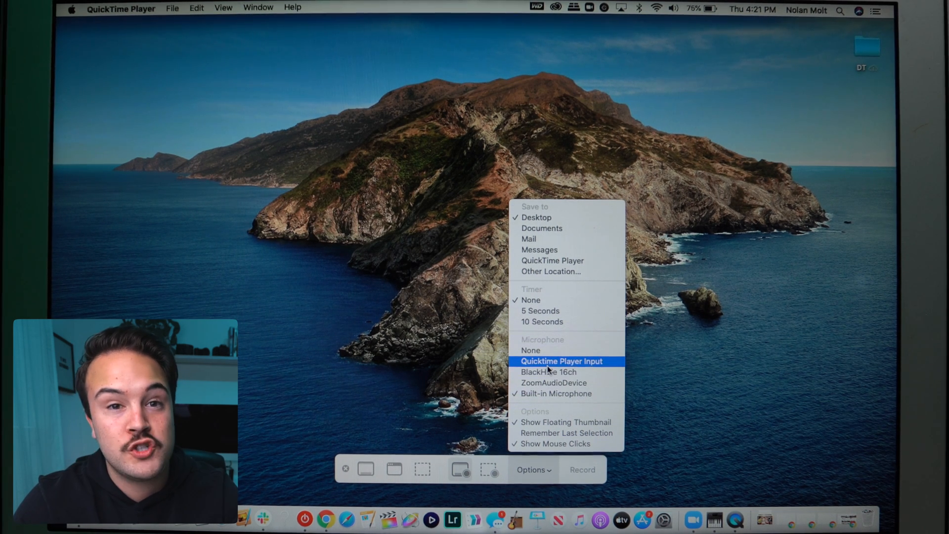
pyautogui.moveTo(555, 394)
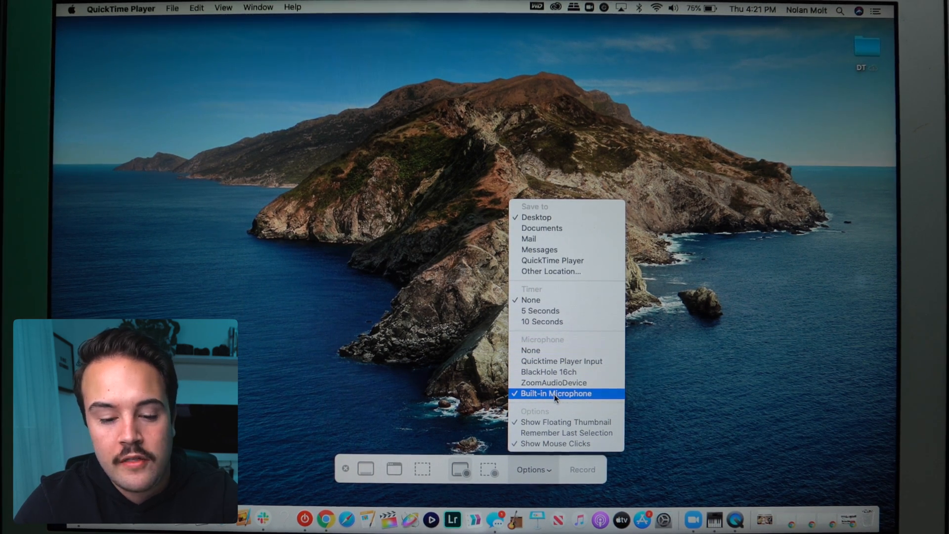
pyautogui.moveTo(564, 421)
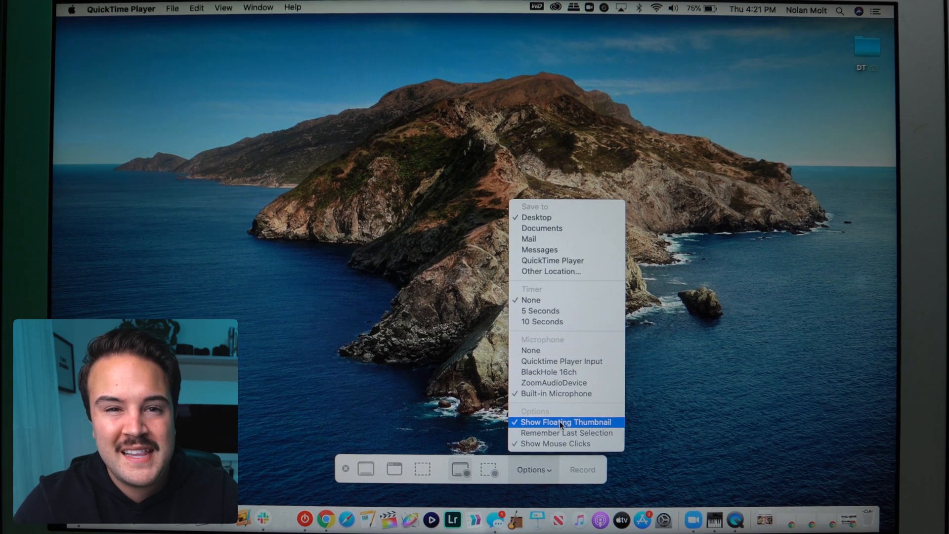
pyautogui.moveTo(793, 406)
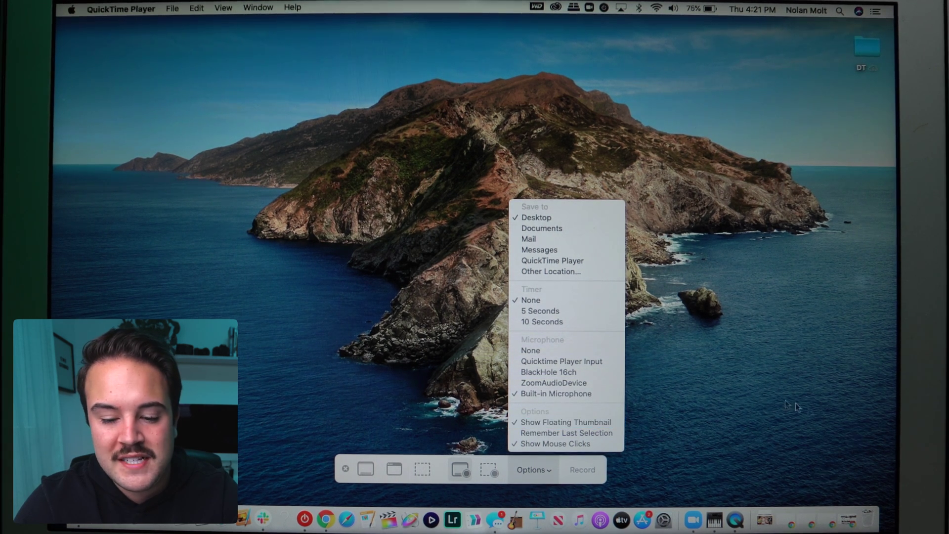
pyautogui.moveTo(792, 444)
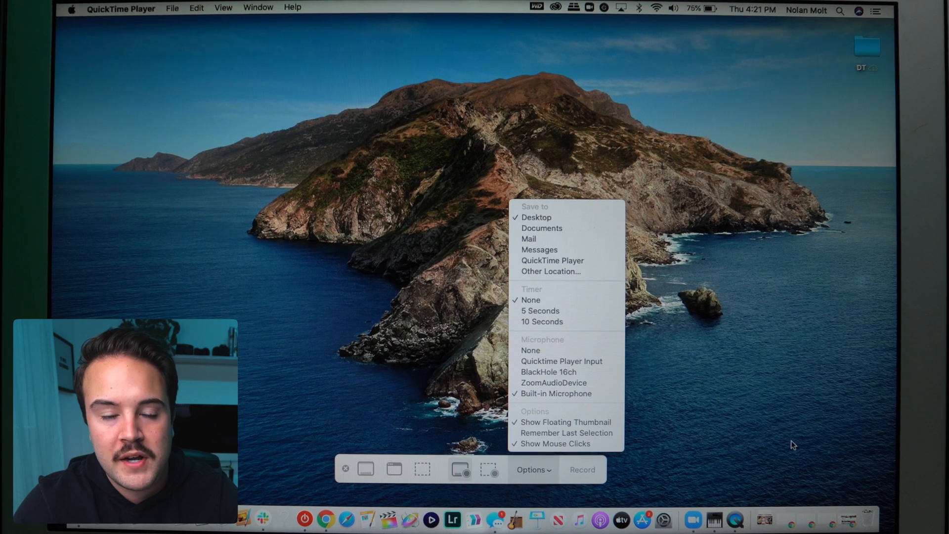
pyautogui.moveTo(782, 459)
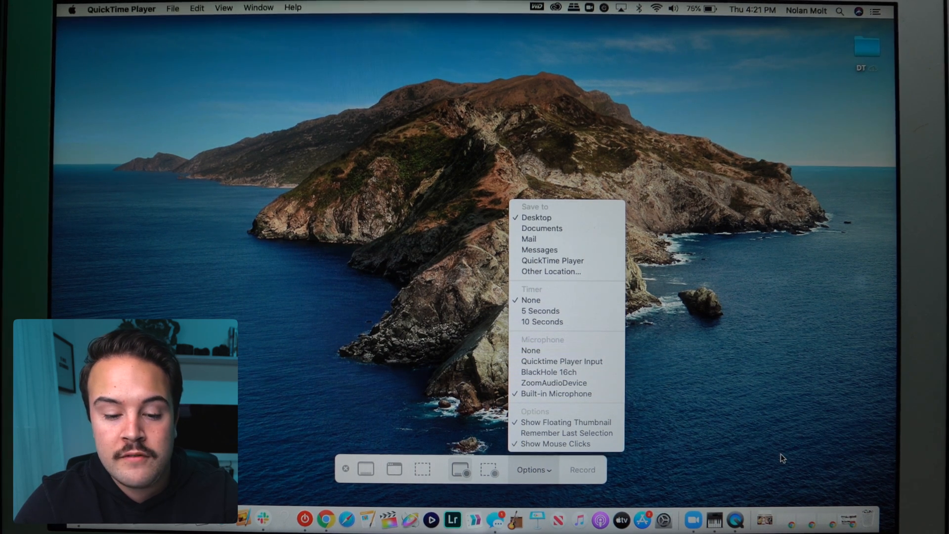
pyautogui.moveTo(565, 422)
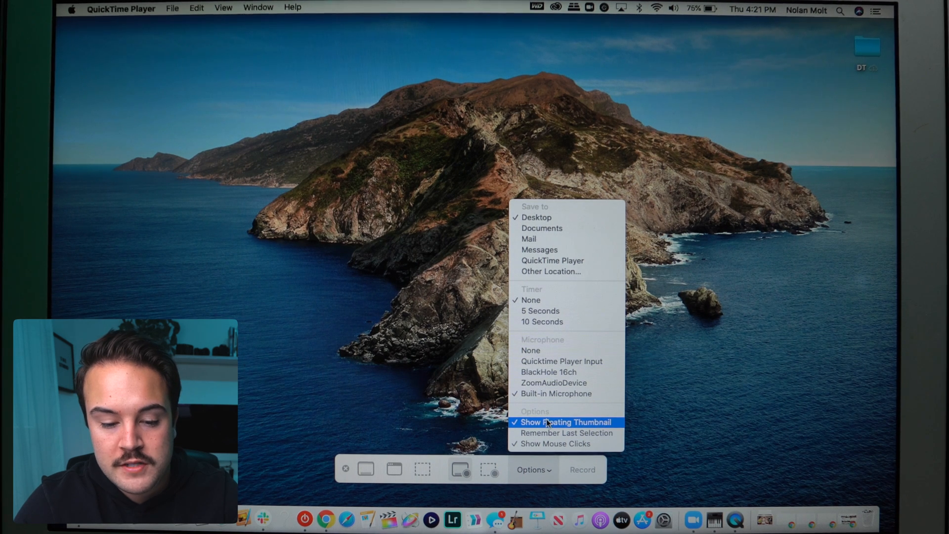
pyautogui.moveTo(557, 444)
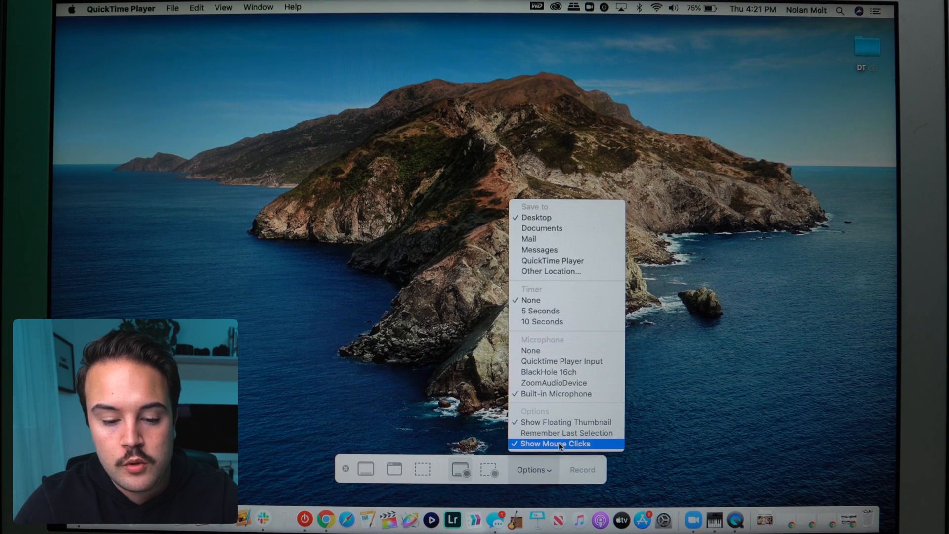
# - Enable Remember Last Selection, keep Show Mouse Clicks checked, and close the options menu
pyautogui.click(554, 444)
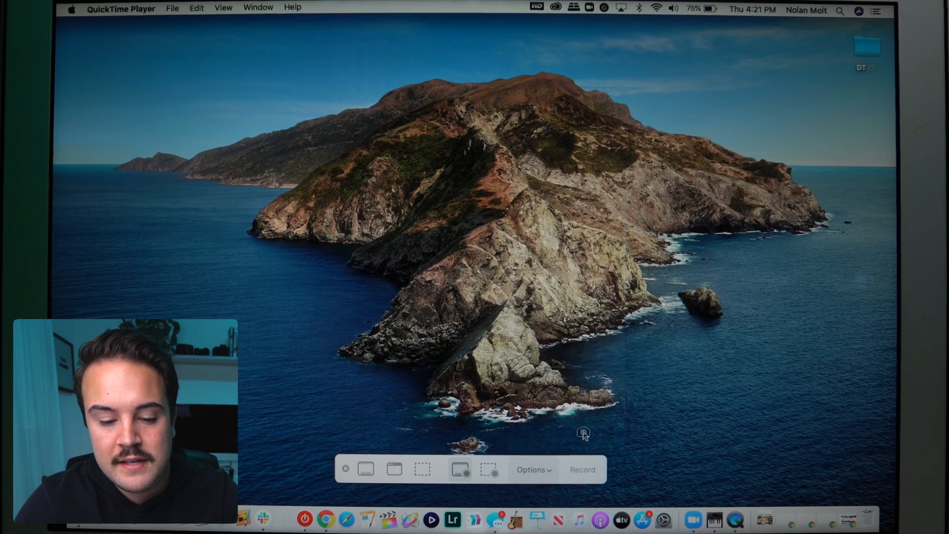
pyautogui.click(533, 469)
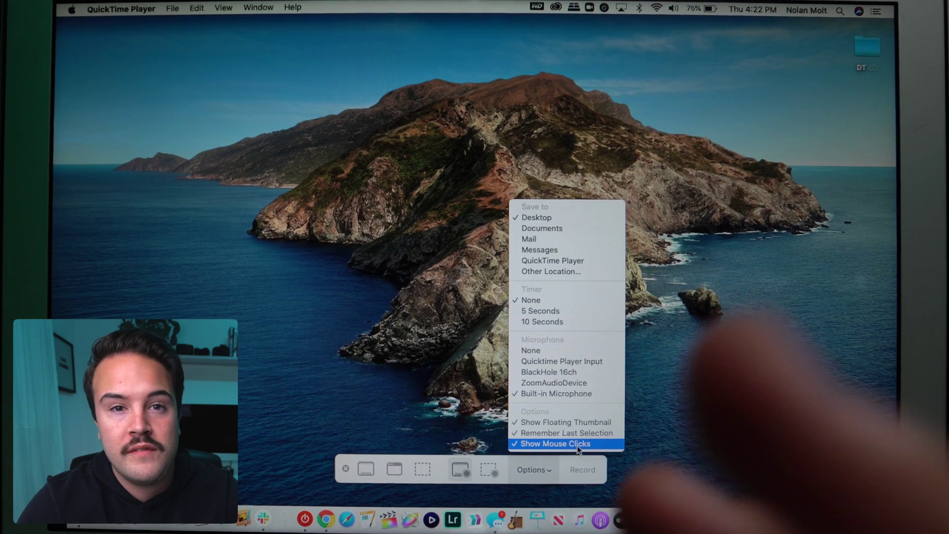
pyautogui.click(552, 444)
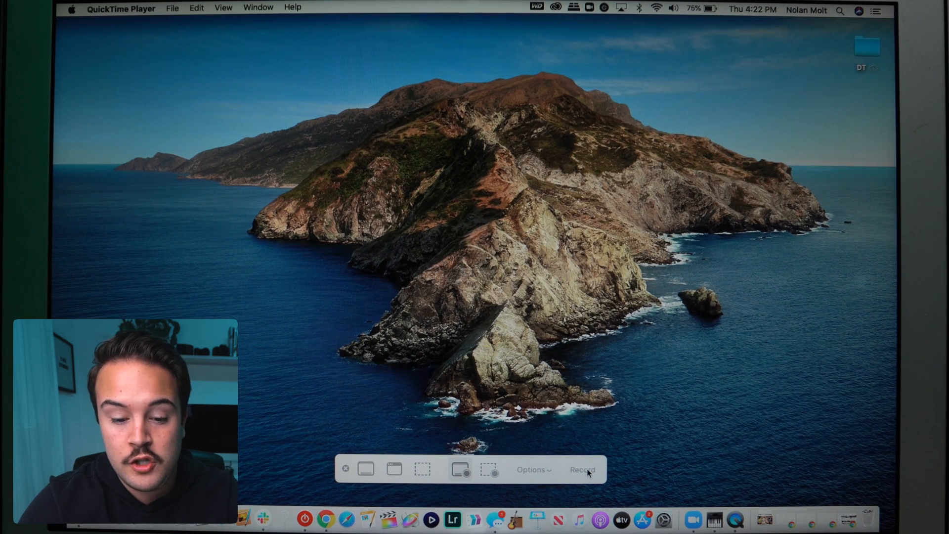
# - Start recording the entire screen
pyautogui.click(581, 469)
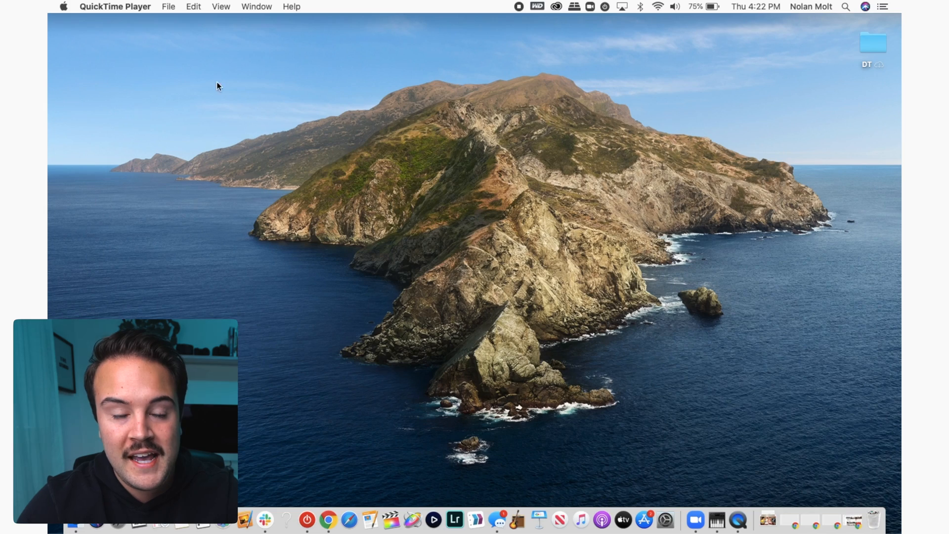
pyautogui.moveTo(445, 93)
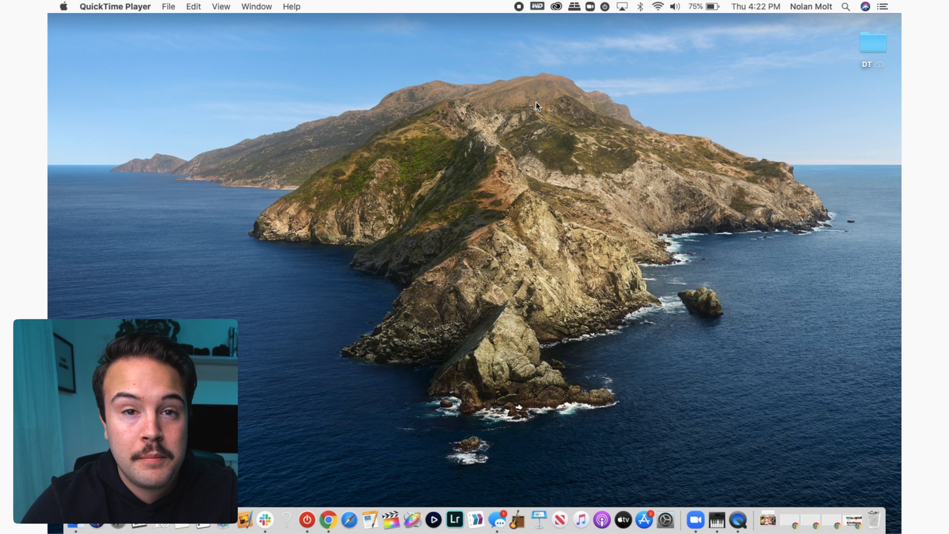
pyautogui.moveTo(509, 35)
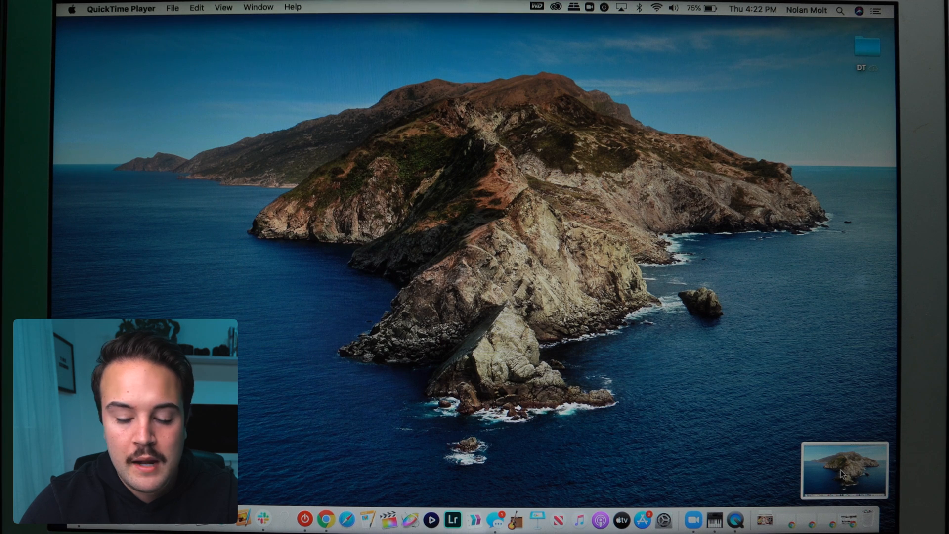
pyautogui.moveTo(817, 480)
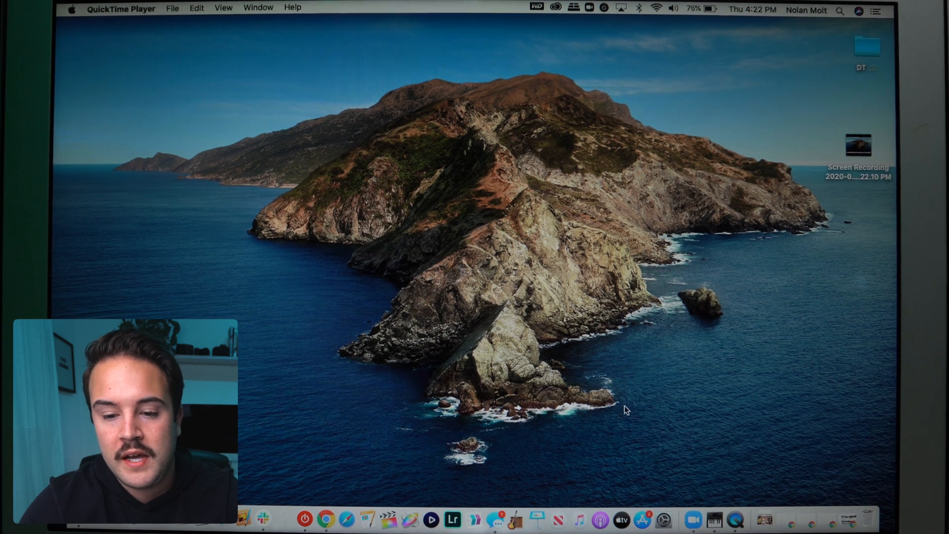
pyautogui.moveTo(837, 154)
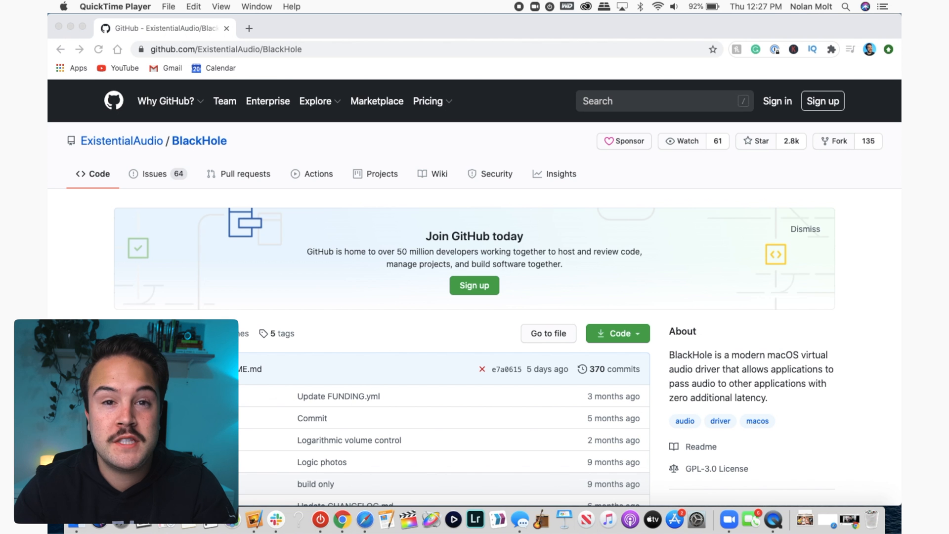
# - Open BlackHole's Download Installer page and submit the email and name sign-up form
pyautogui.scroll(-3)
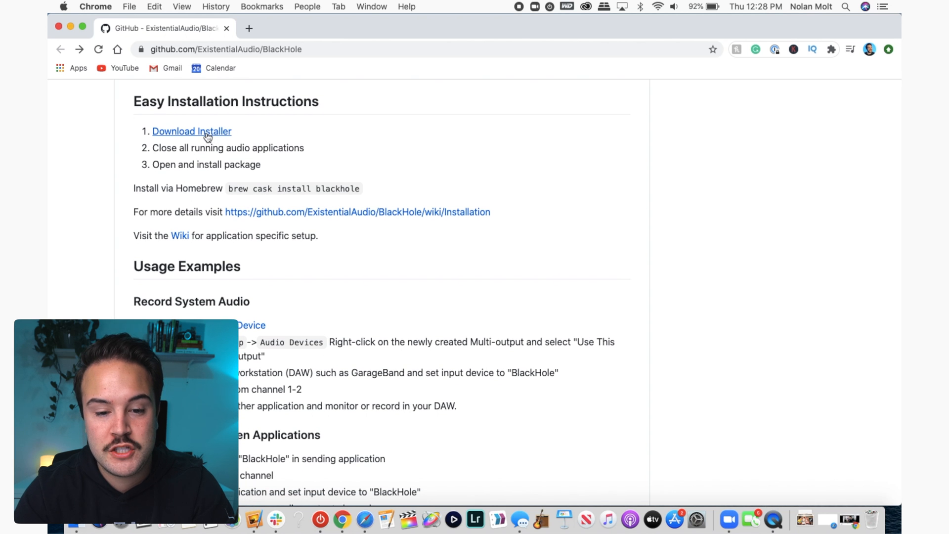
pyautogui.click(192, 131)
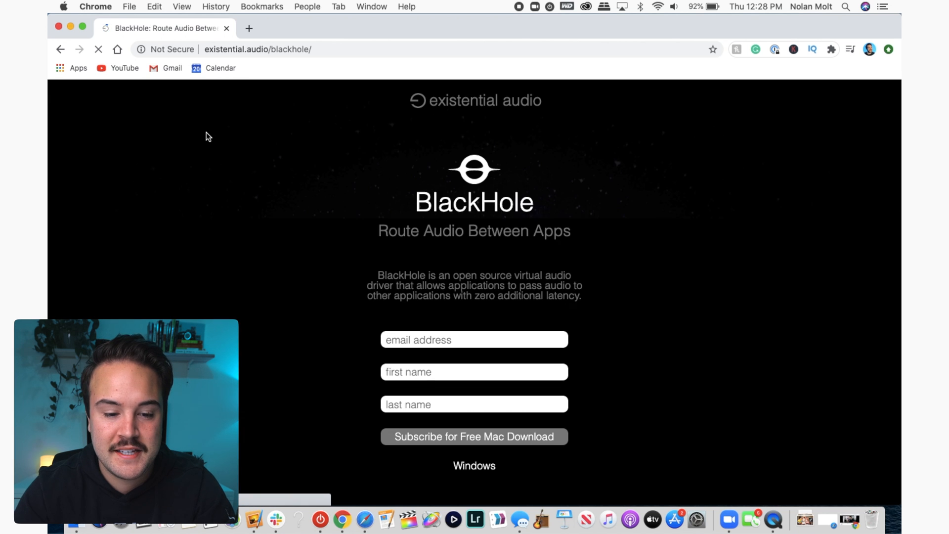
pyautogui.click(473, 340)
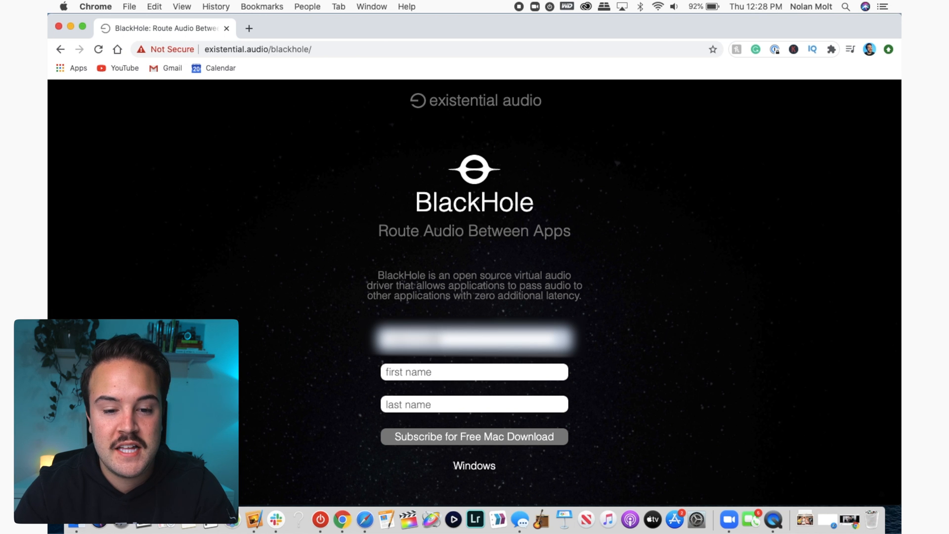
pyautogui.click(473, 371)
pyautogui.write('Mo')
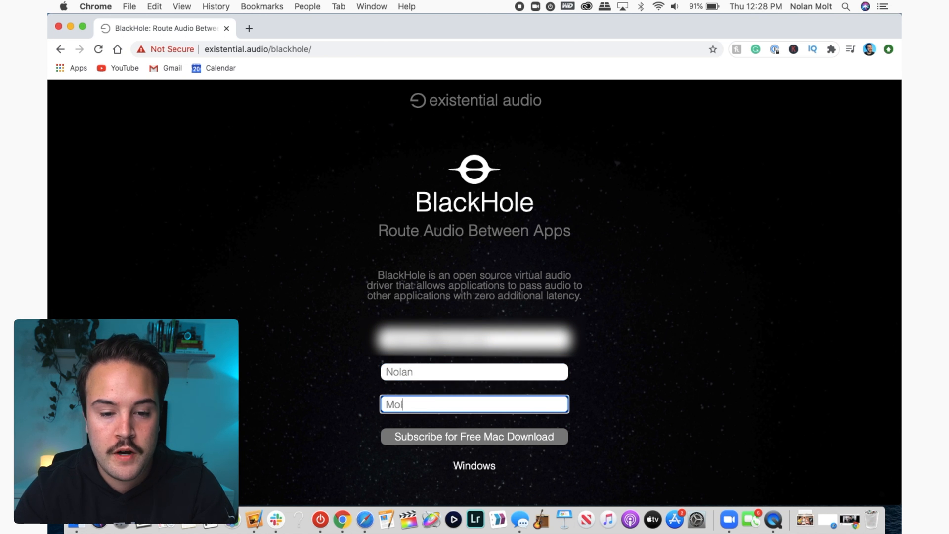
pyautogui.write('lt')
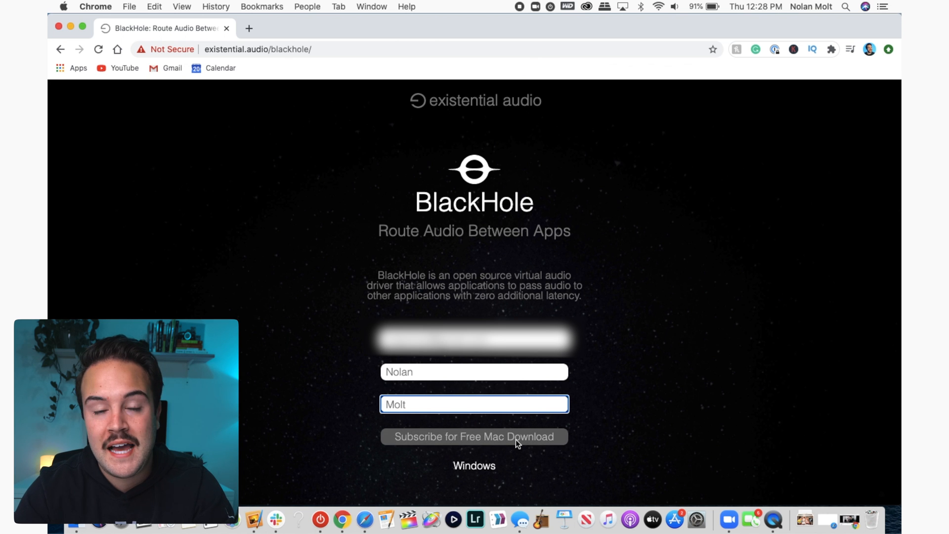
pyautogui.click(473, 436)
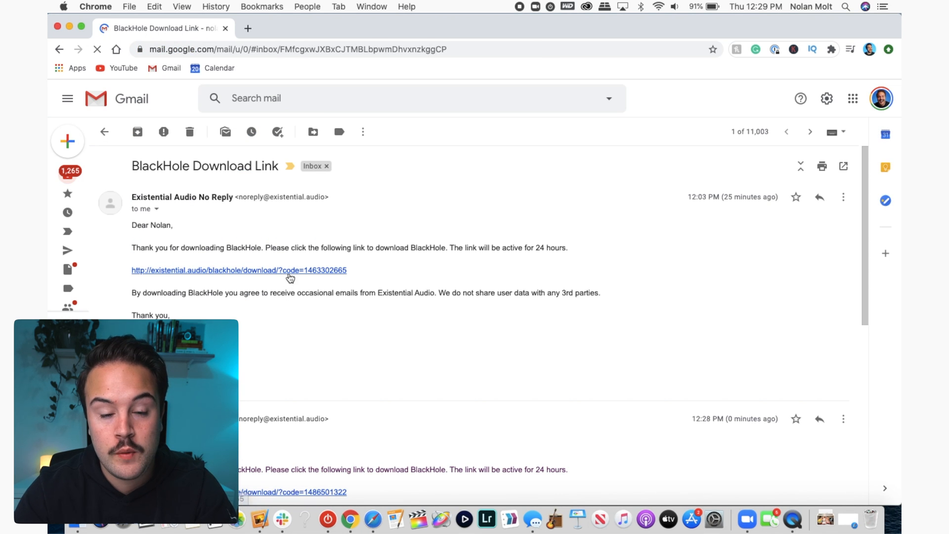
# - Download BlackHole 16ch v0.2.6 and run its installer through to the password prompt
pyautogui.click(238, 270)
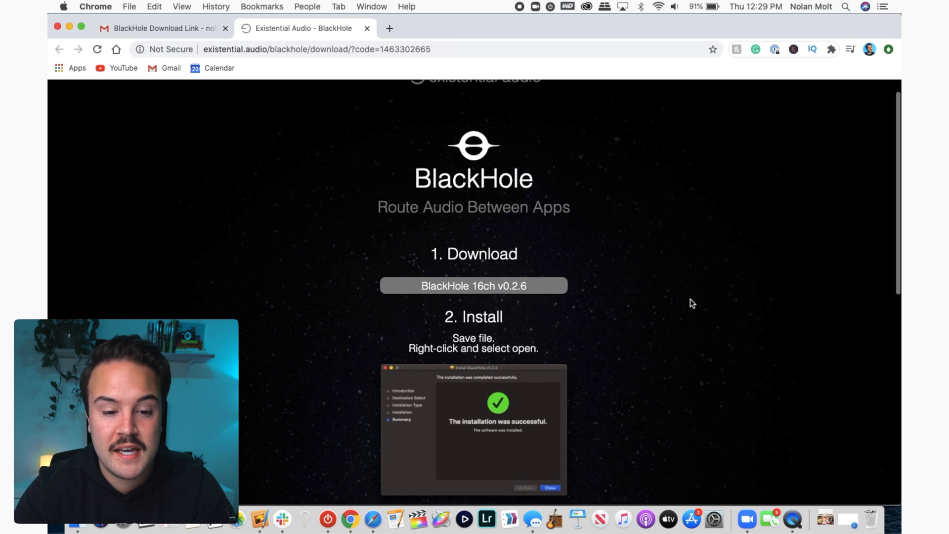
pyautogui.click(472, 285)
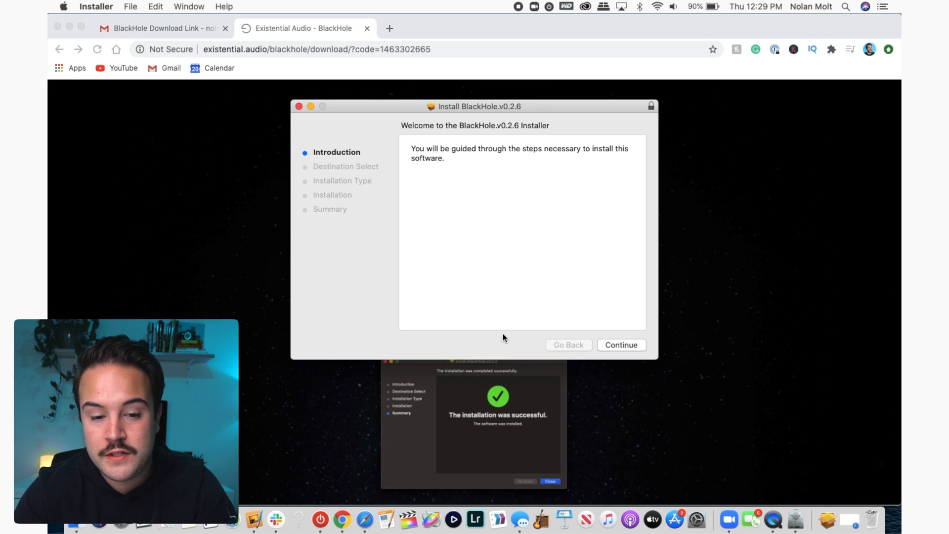
pyautogui.click(621, 345)
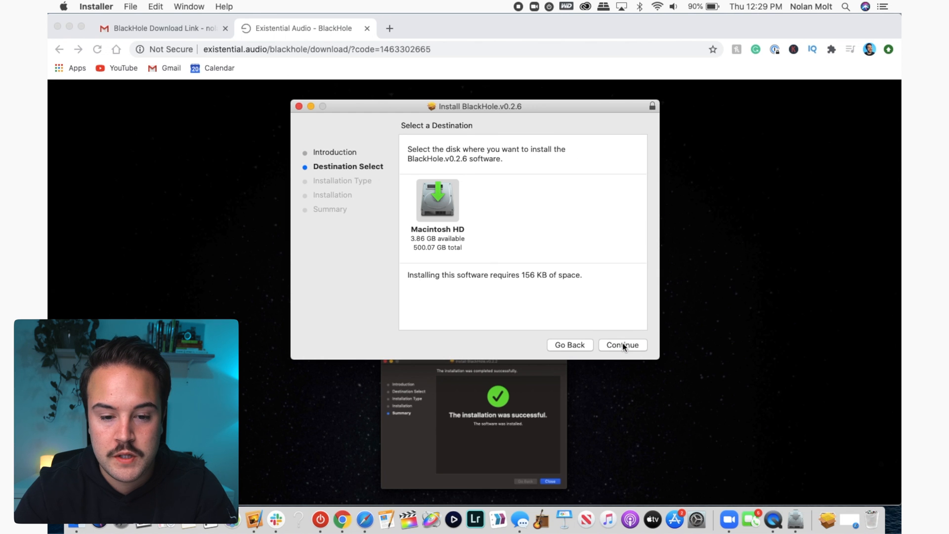
pyautogui.click(623, 345)
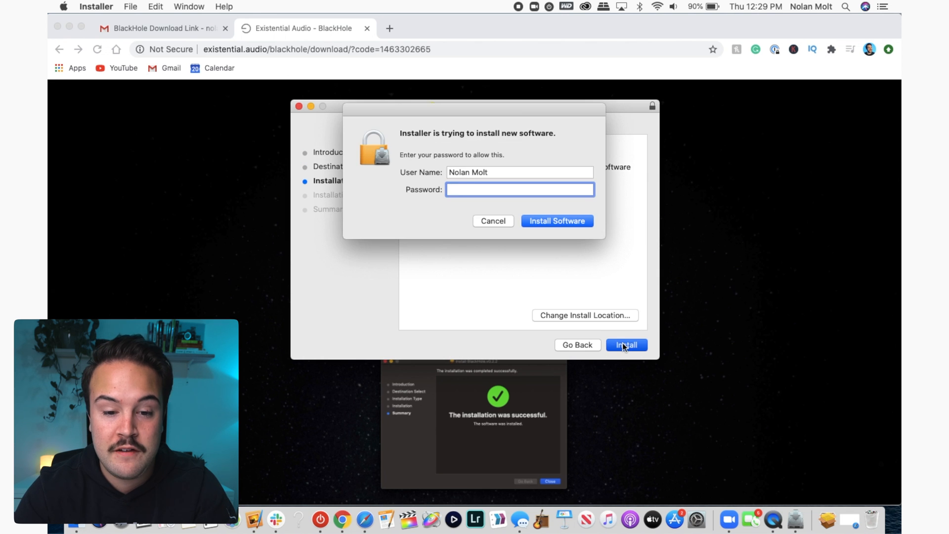
pyautogui.click(555, 220)
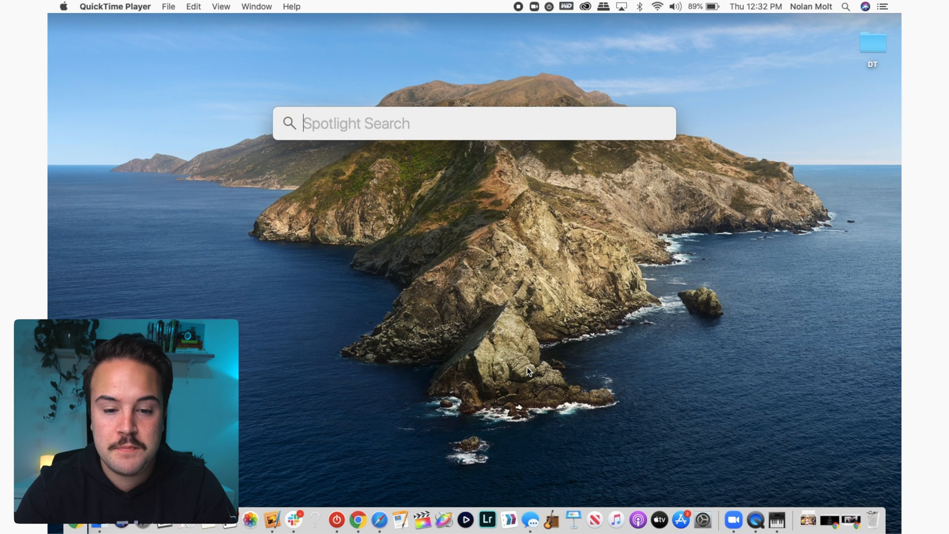
# - Launch Audio MIDI Setup and inspect the Built-in Microphone device
pyautogui.write('audio midi setup')
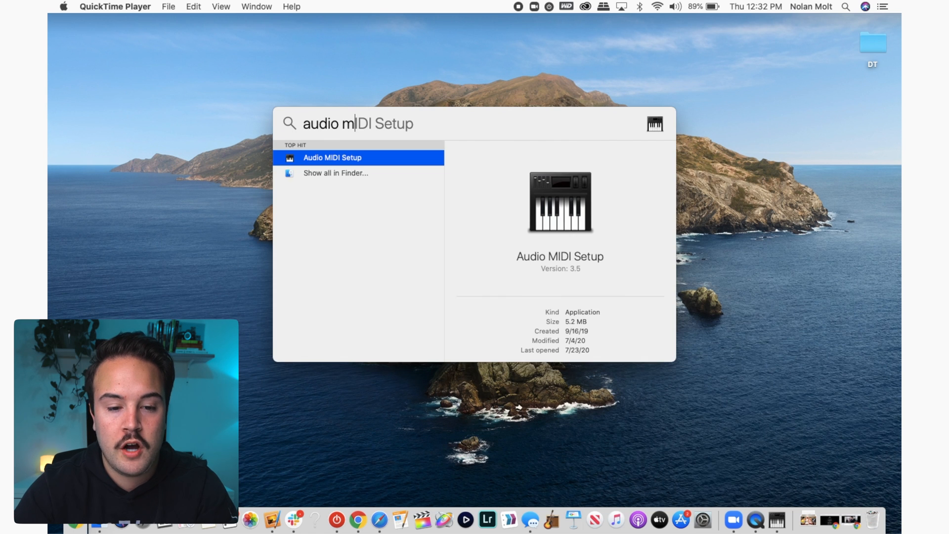
pyautogui.click(332, 157)
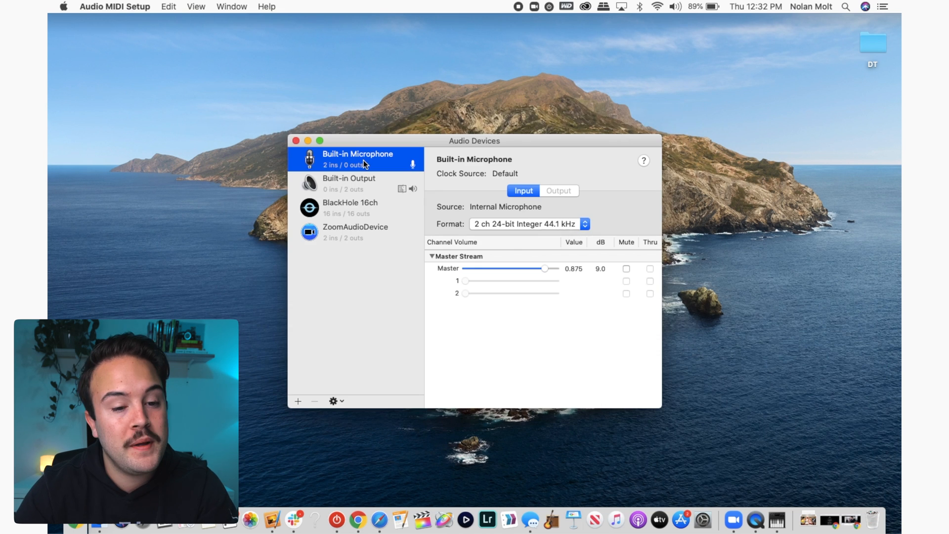
pyautogui.click(350, 208)
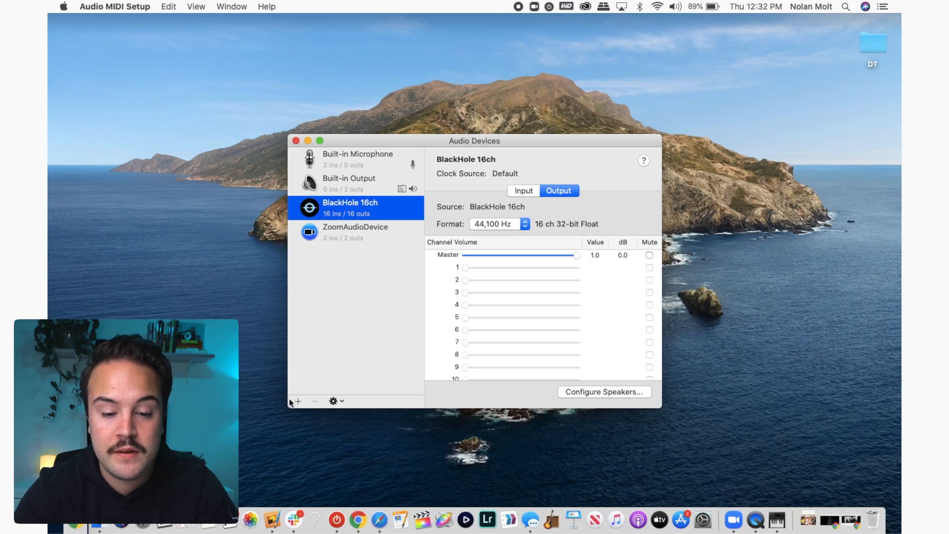
# - Create aggregate device 'Quicktime Player Input' with BlackHole 16ch enabled
pyautogui.click(296, 401)
pyautogui.write('Quicktime P')
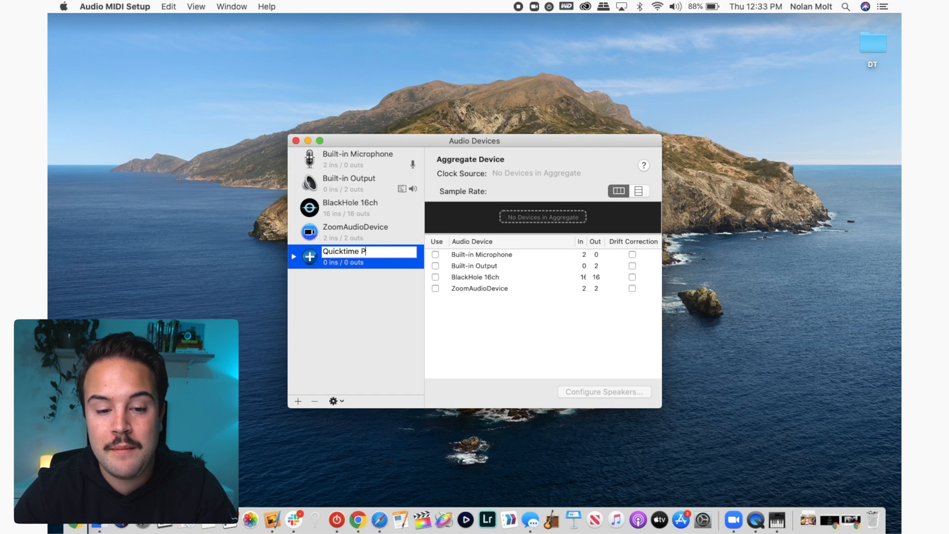
pyautogui.write('layer Input')
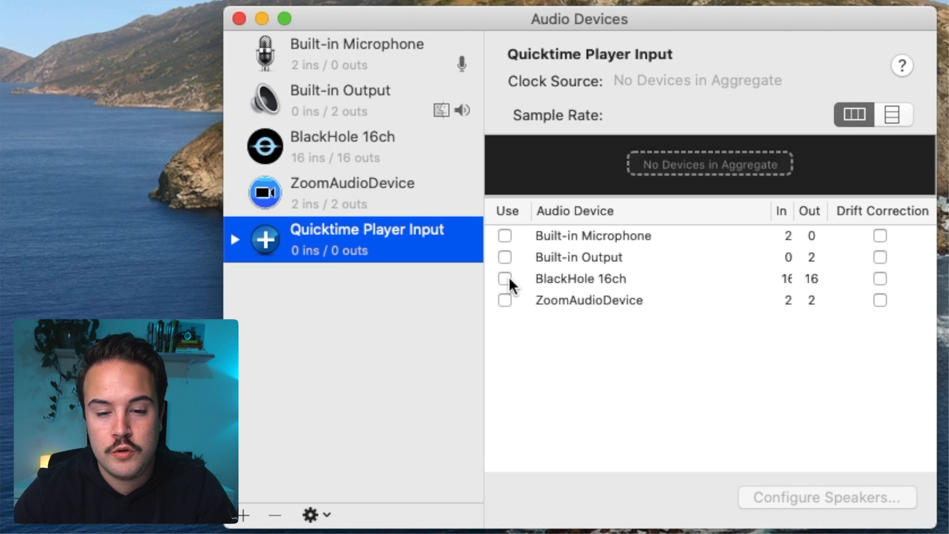
pyautogui.click(504, 279)
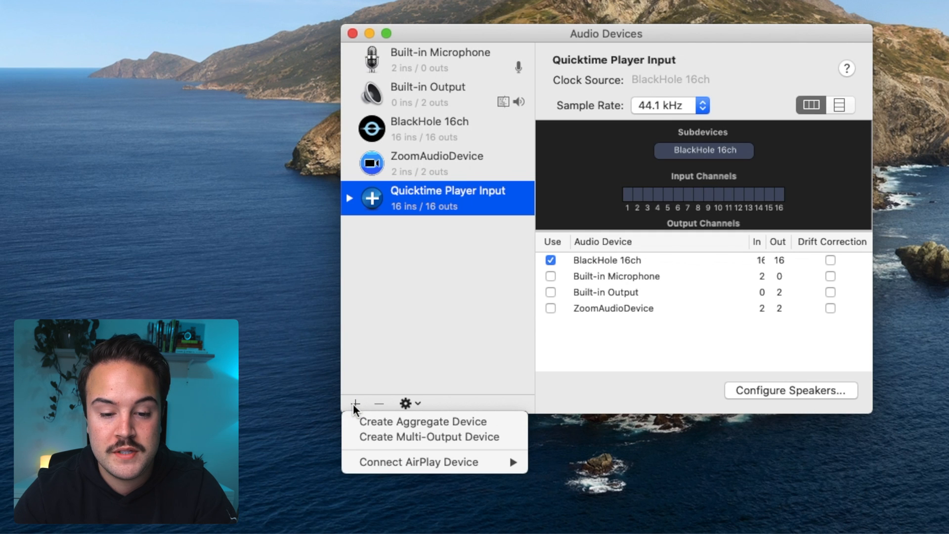
pyautogui.moveTo(430, 436)
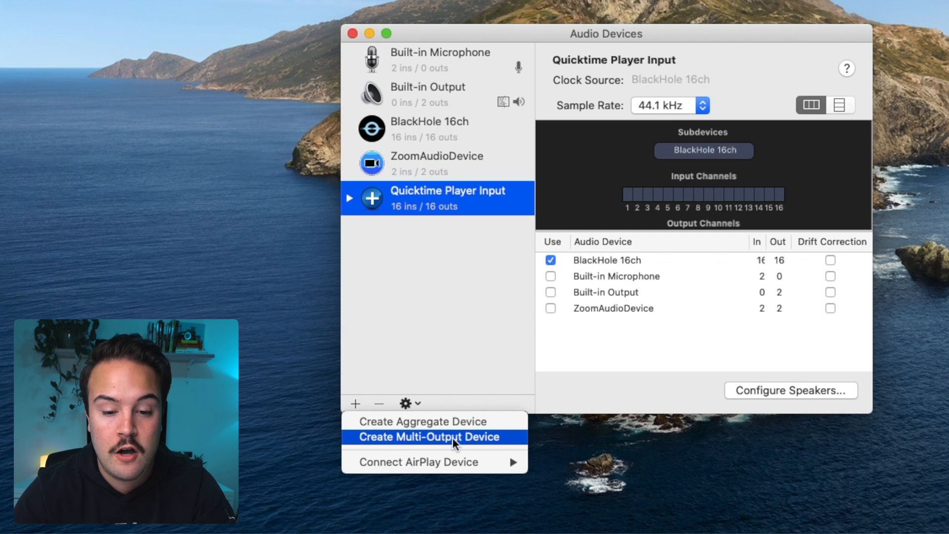
# - Create multi-output device 'Screen Record W/ Audio' using Built-in Output and BlackHole 16ch
pyautogui.click(428, 436)
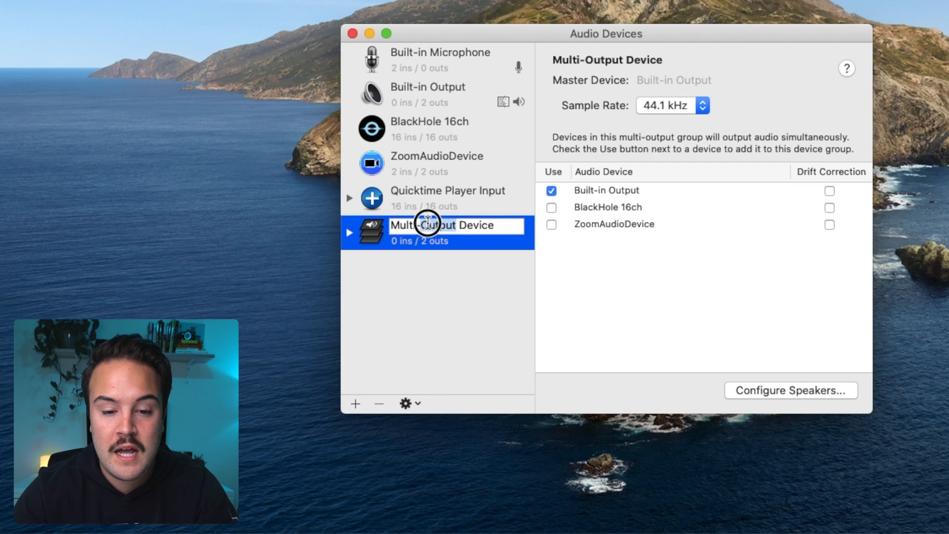
pyautogui.write('Screen Record')
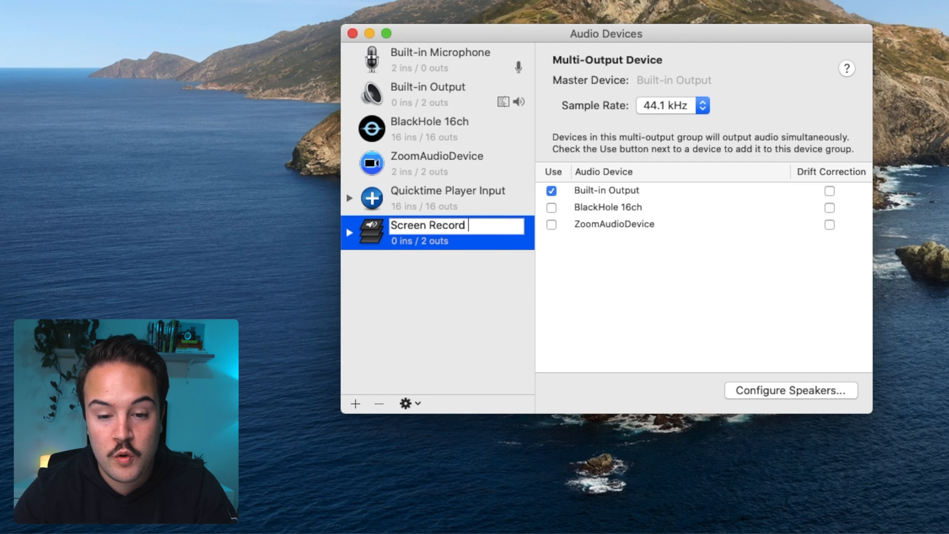
pyautogui.write('W/ Audio')
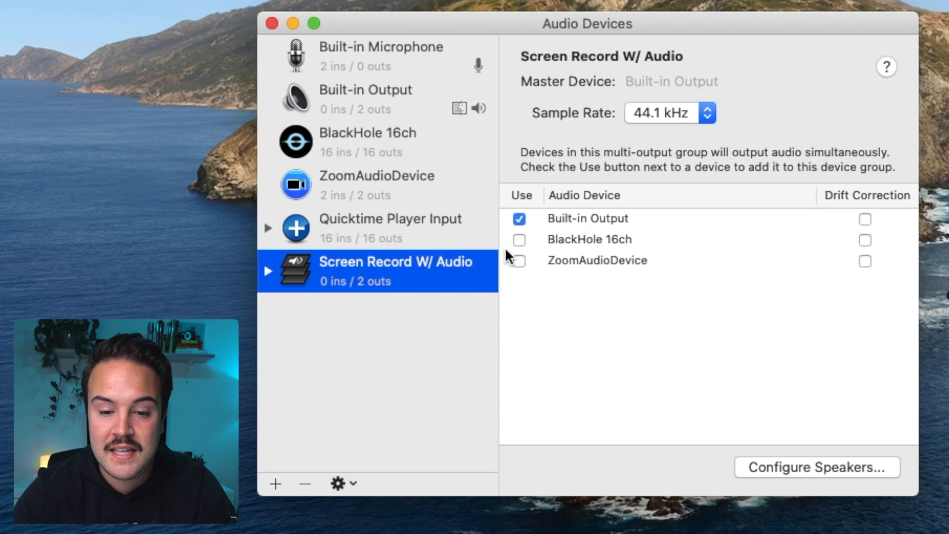
pyautogui.click(518, 240)
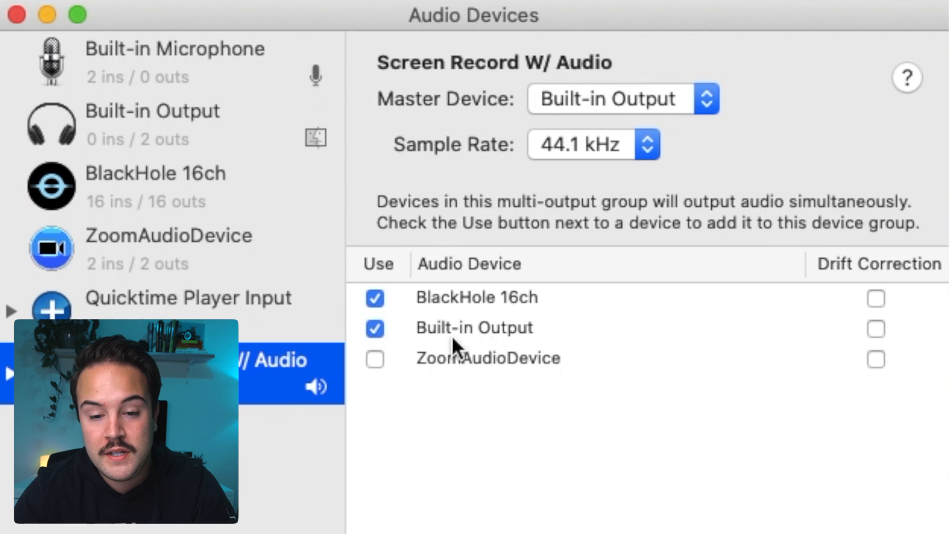
pyautogui.click(374, 297)
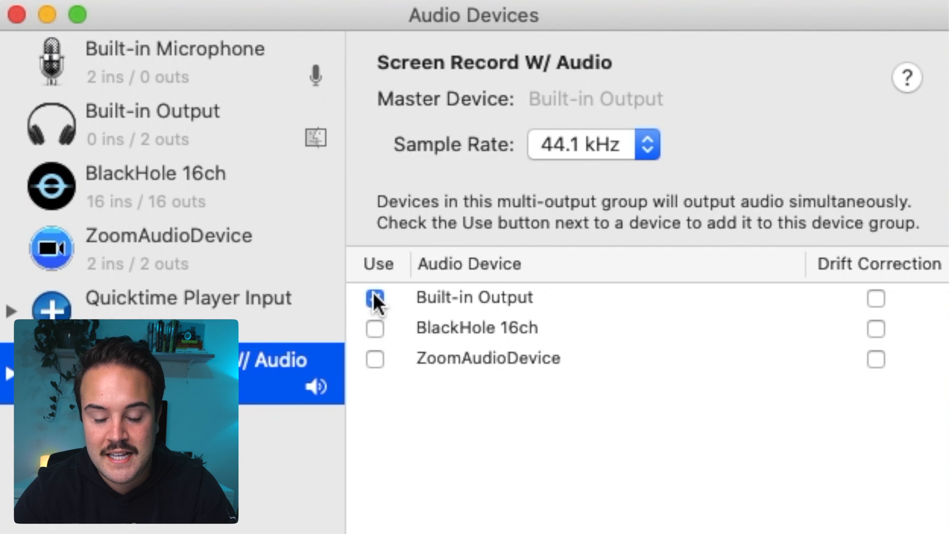
pyautogui.click(374, 297)
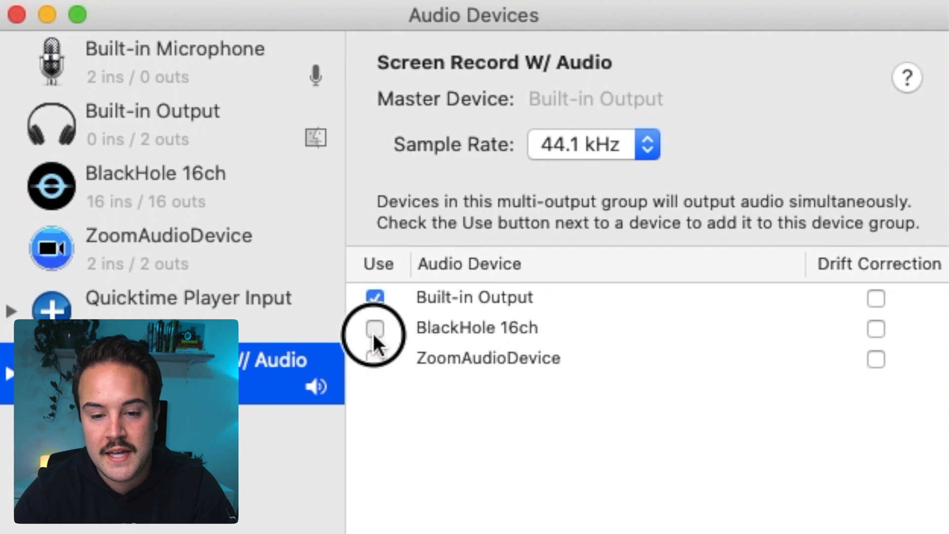
pyautogui.click(375, 328)
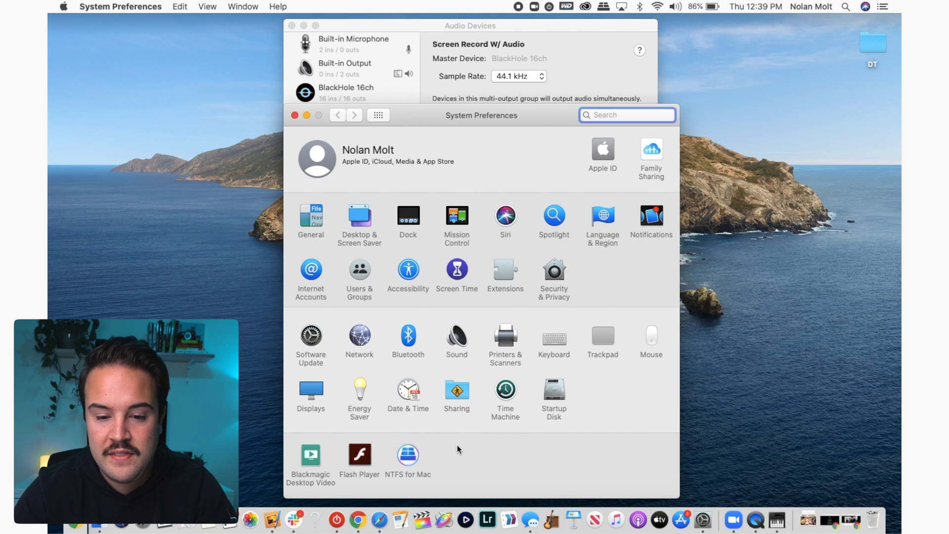
# - Choose 'Screen Record W/ Audio' as the output device in Sound preferences
pyautogui.click(456, 337)
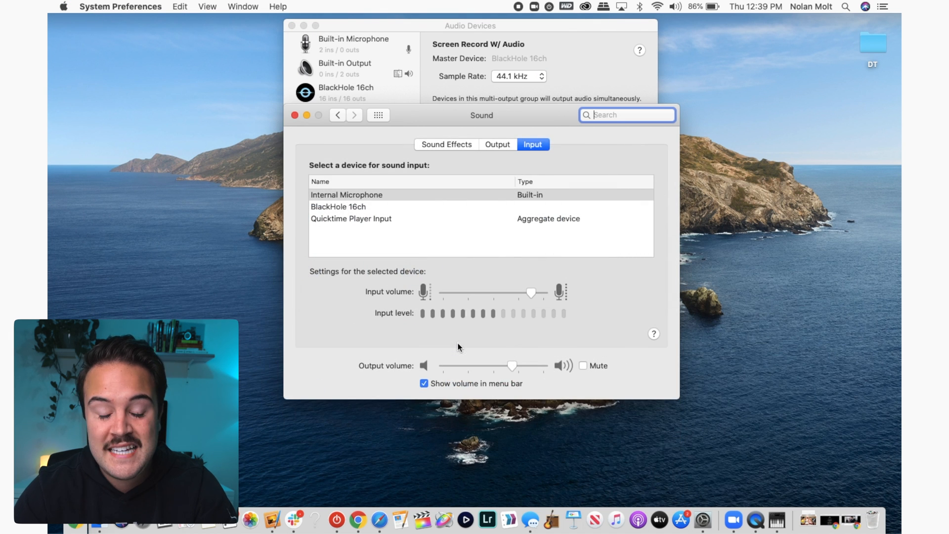
pyautogui.click(497, 143)
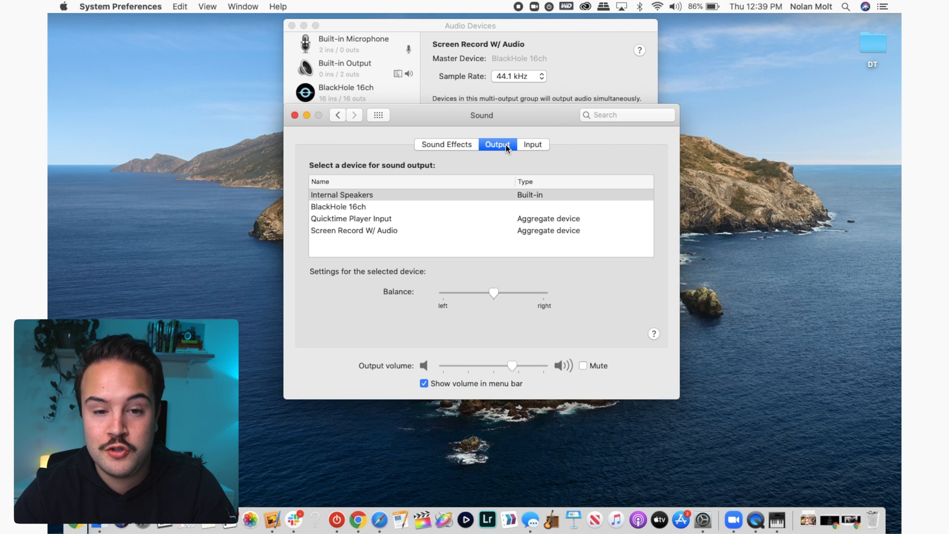
pyautogui.moveTo(340, 210)
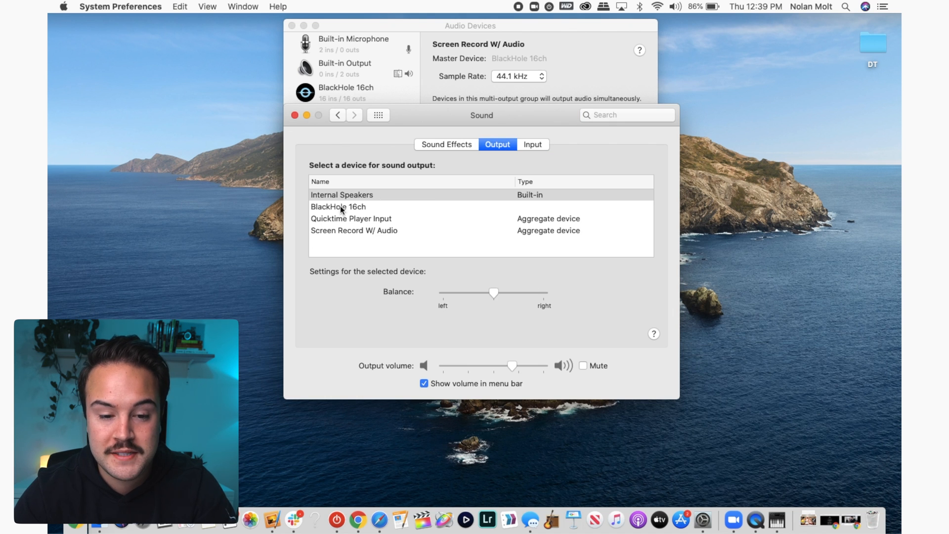
pyautogui.click(354, 230)
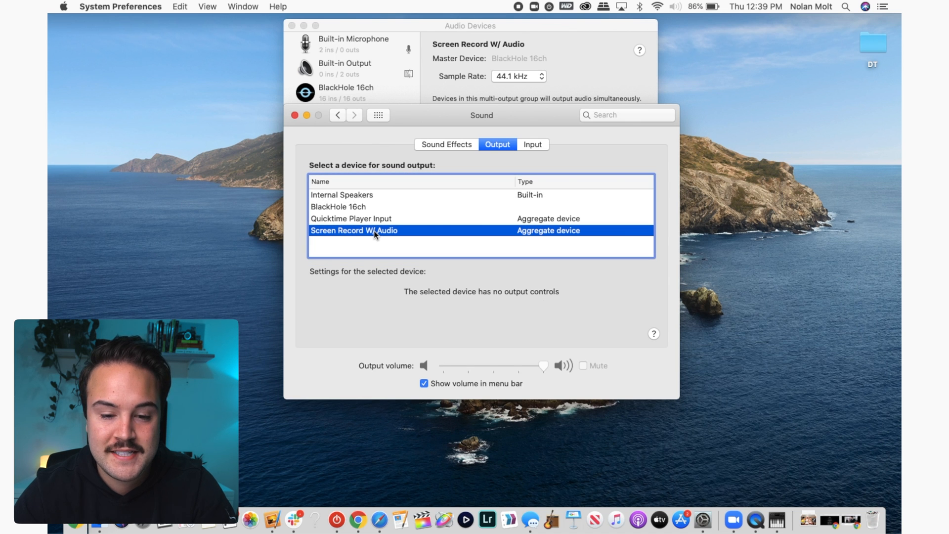
pyautogui.moveTo(296, 115)
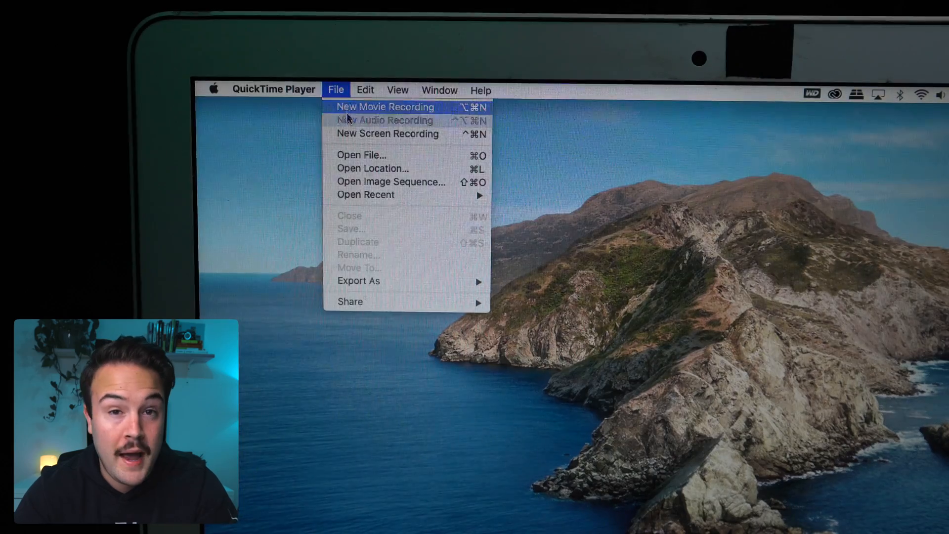
# - Start a new screen recording with BlackHole audio input and play the YouTube music video
pyautogui.click(387, 134)
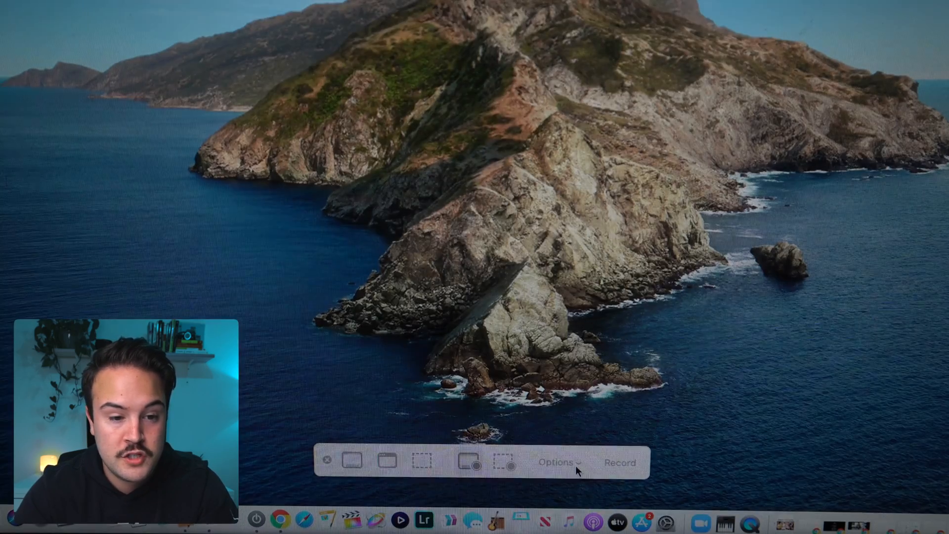
pyautogui.click(556, 462)
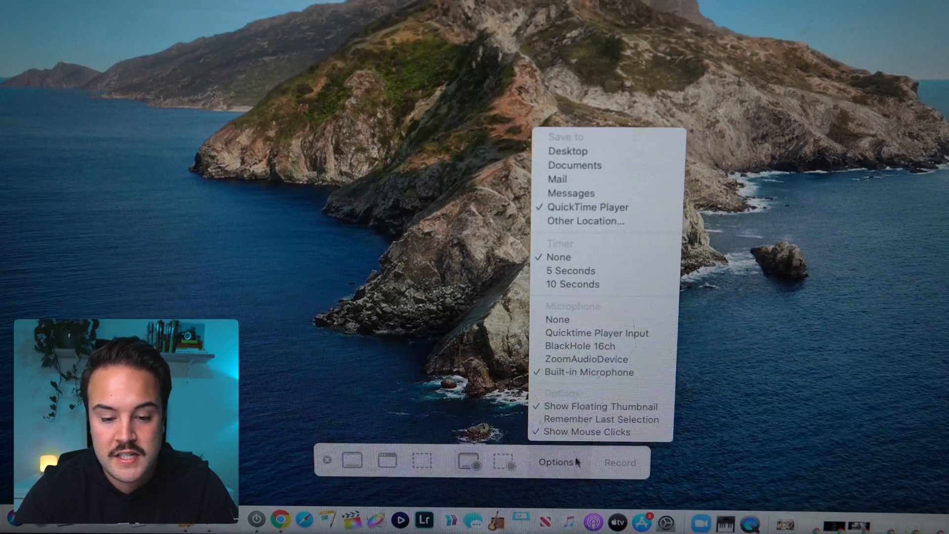
pyautogui.moveTo(588, 371)
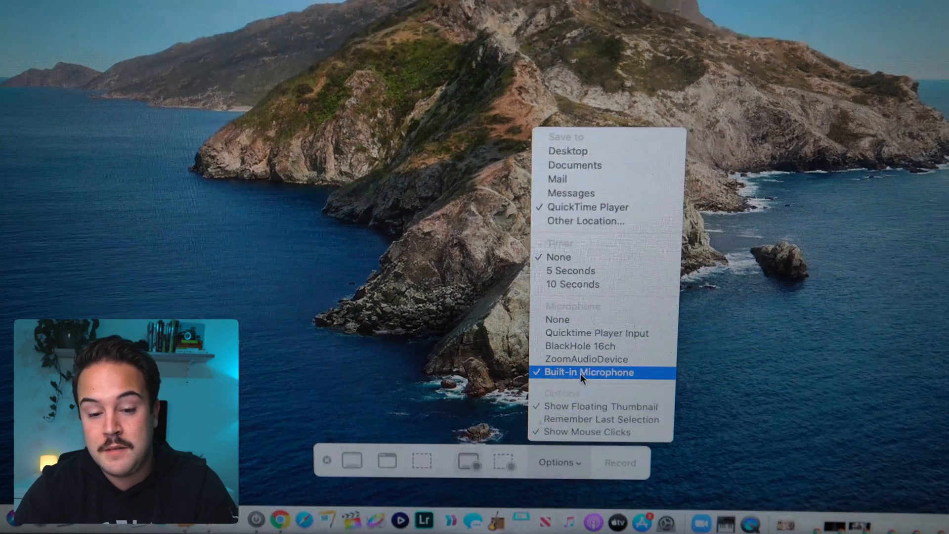
pyautogui.moveTo(585, 358)
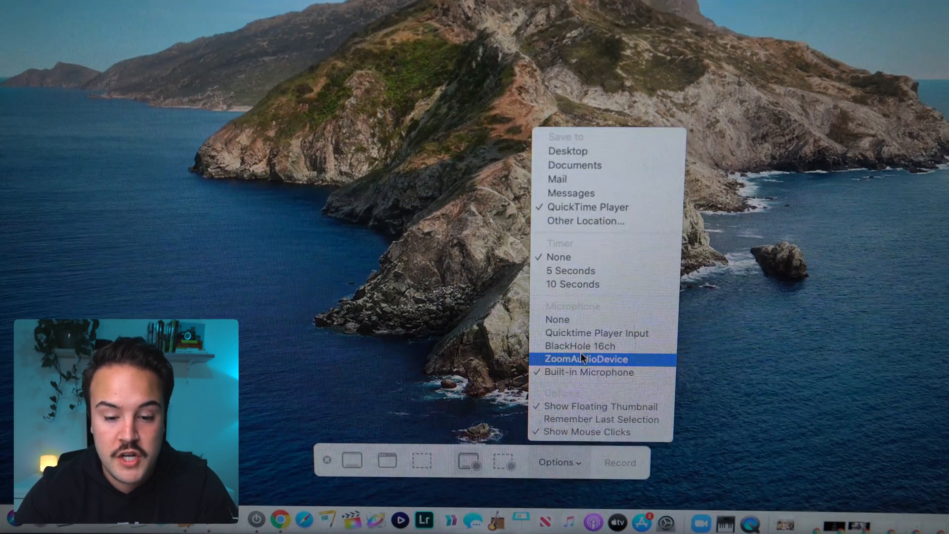
pyautogui.moveTo(596, 332)
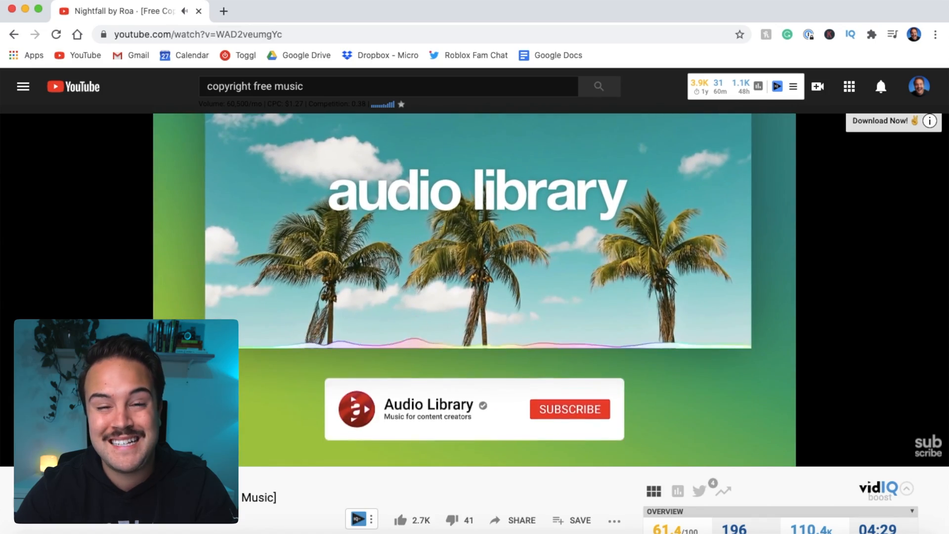
pyautogui.click(569, 408)
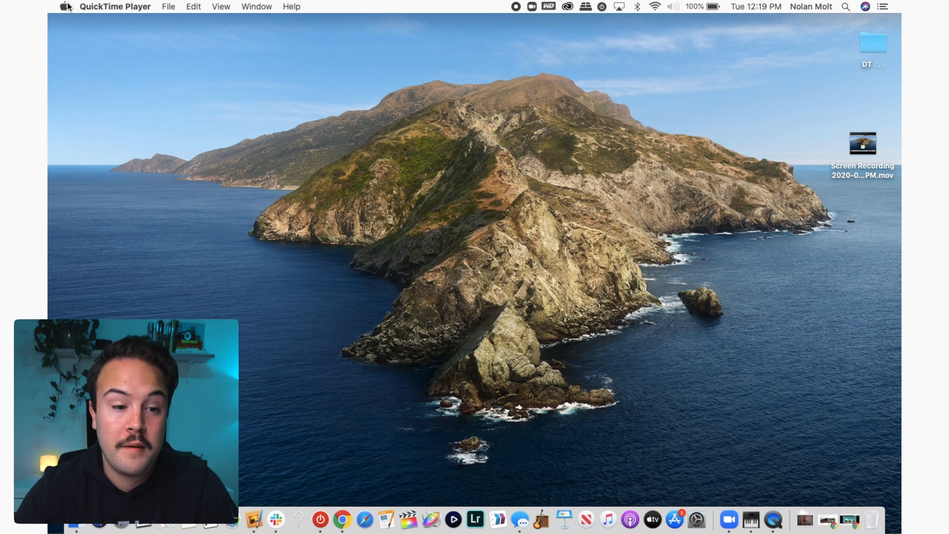
# - Set the Sound output to Internal Speakers instead of the multi-output device
pyautogui.click(63, 6)
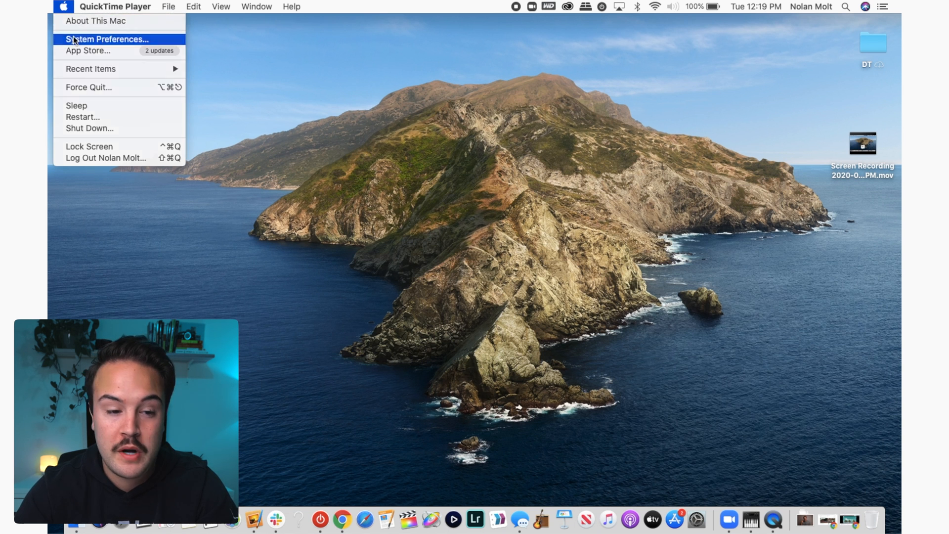
pyautogui.click(107, 40)
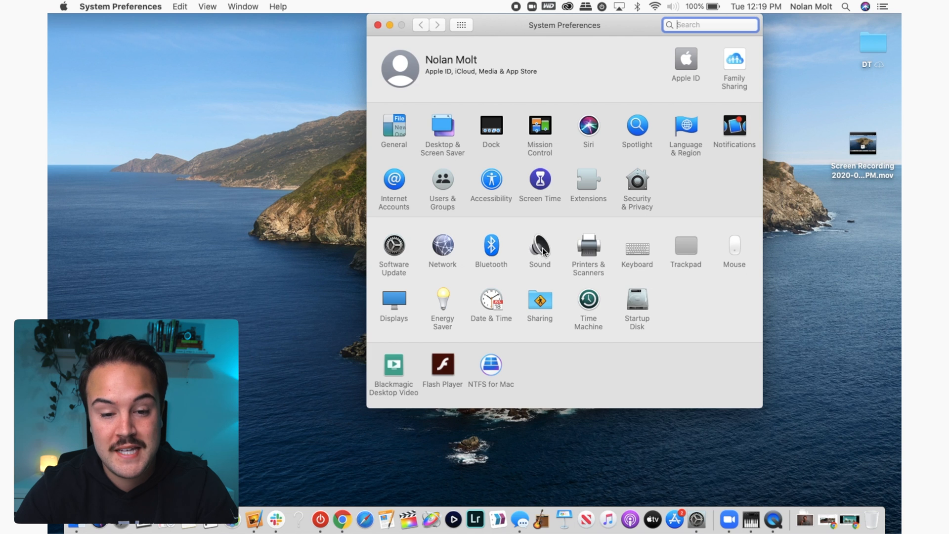
pyautogui.click(539, 248)
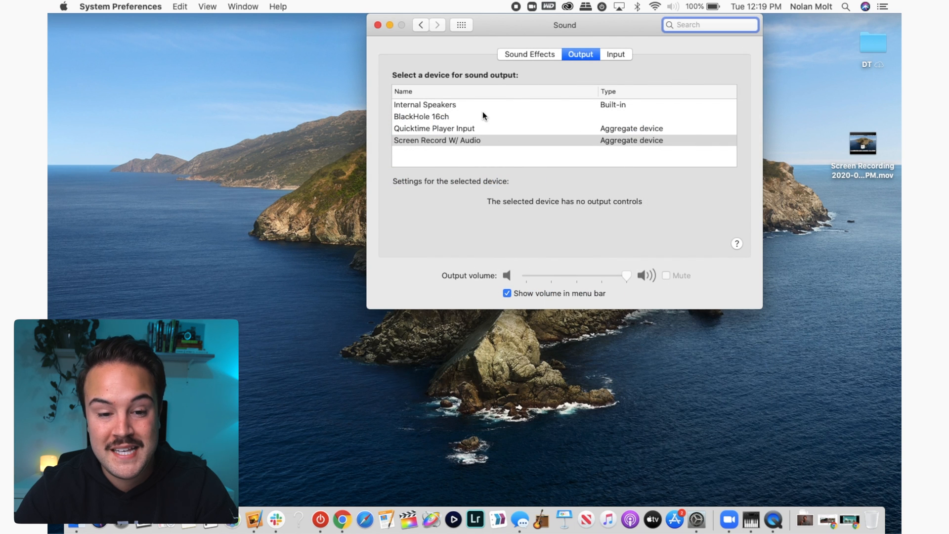
pyautogui.click(424, 104)
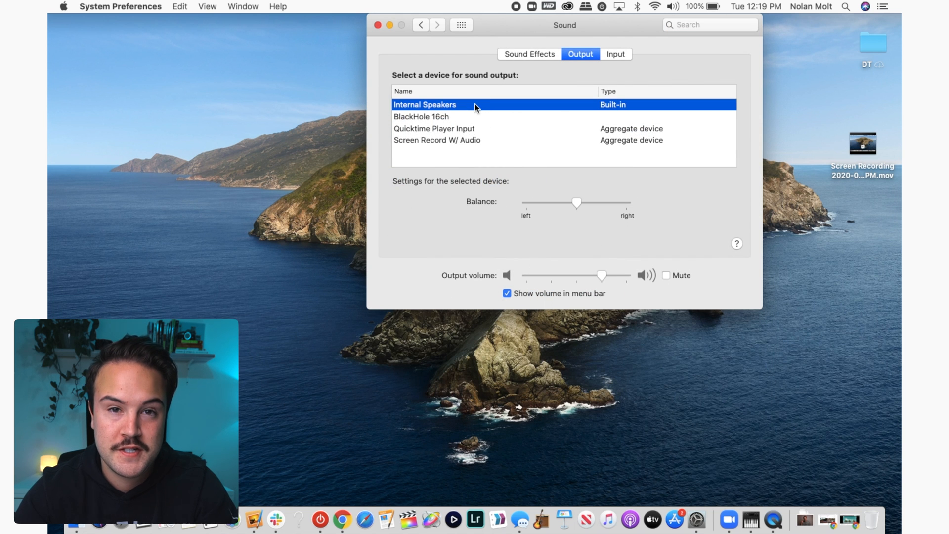